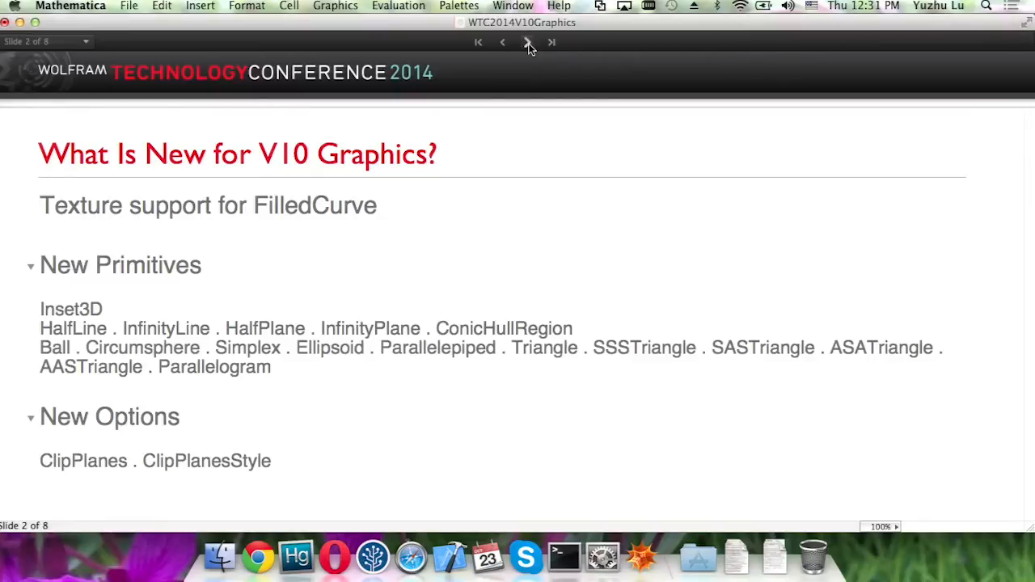
# Step: Advance the slideshow to slide 3 on texture coordinates for FilledCurve
pyautogui.click(527, 42)
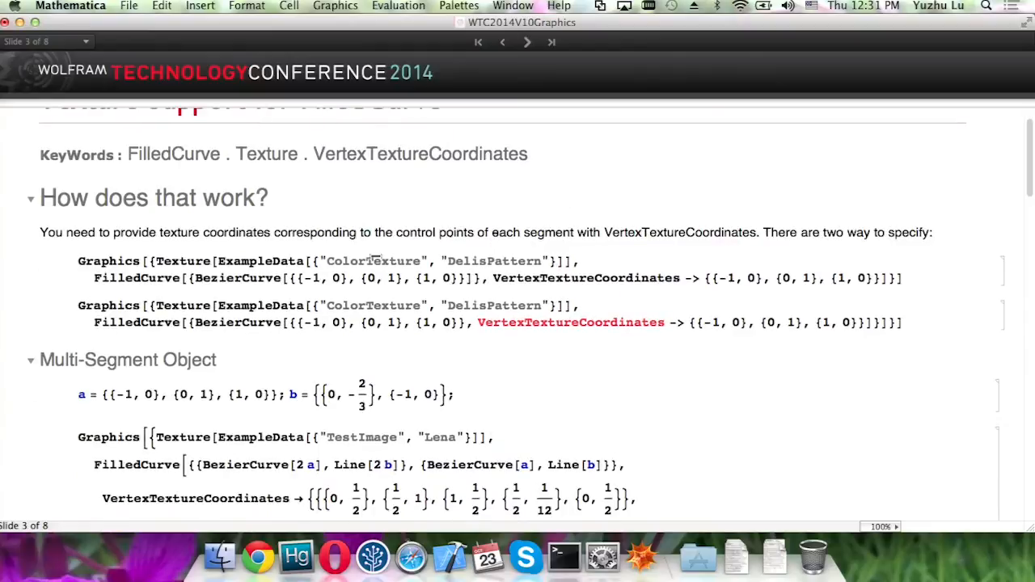
# Step: Evaluate the first Graphics cell so the Delis-patterned Bezier shape renders
pyautogui.doubleClick(183, 260)
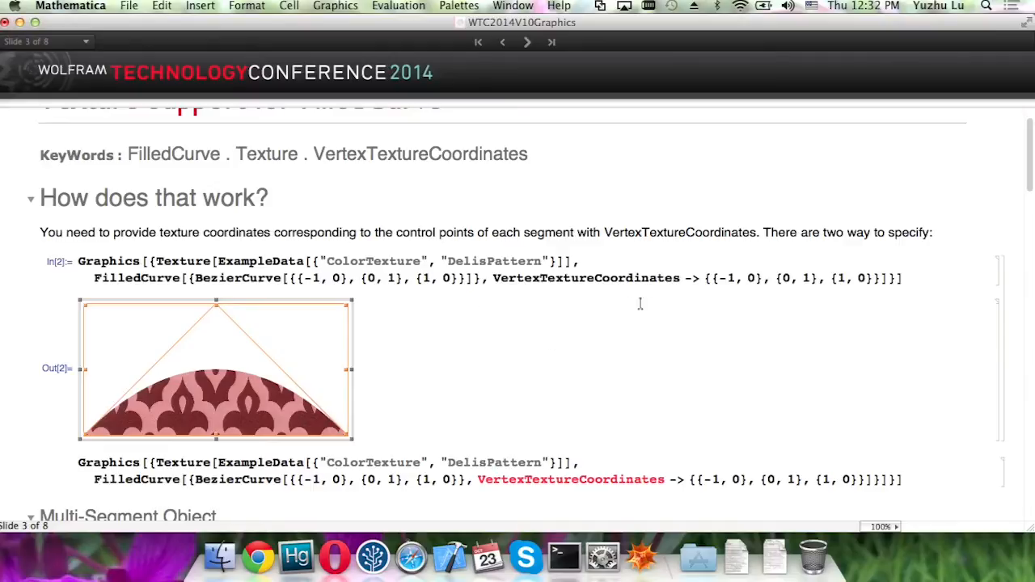
pyautogui.moveTo(692, 293)
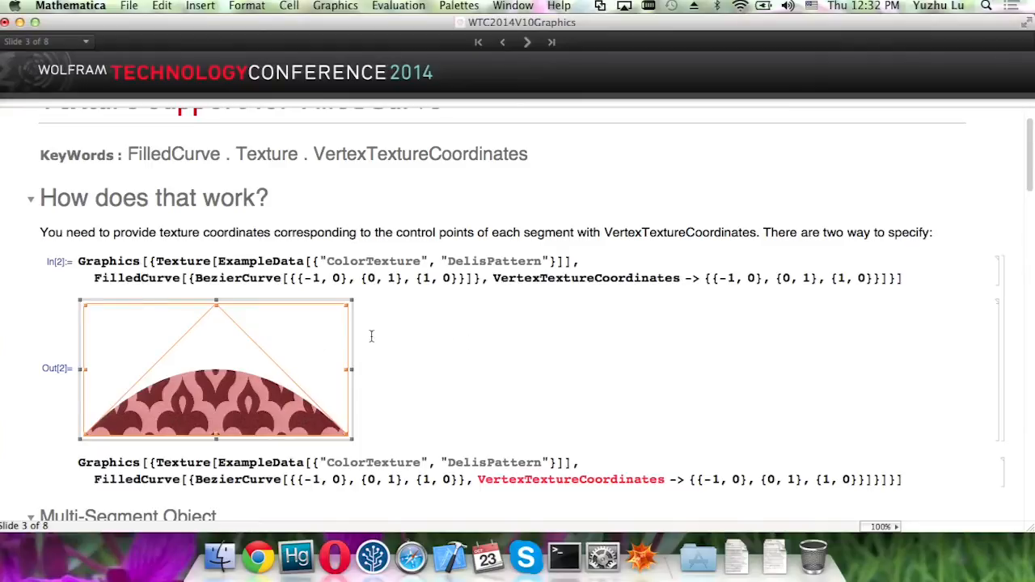
pyautogui.moveTo(234, 334)
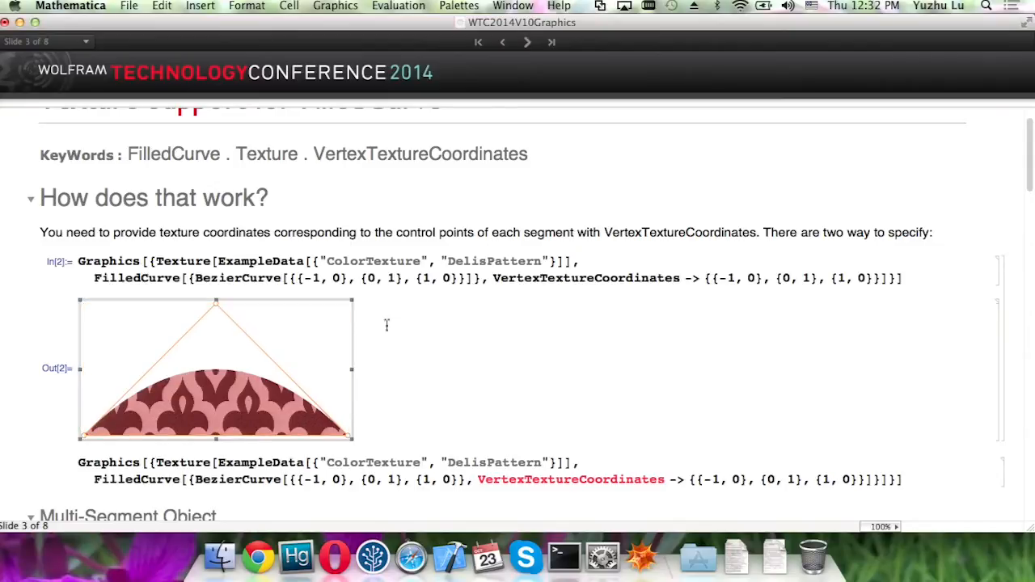
# Step: Reach the Multi-Segment Object example and highlight the first BezierCurve's VertexTextureCoordinates
pyautogui.scroll(-3)
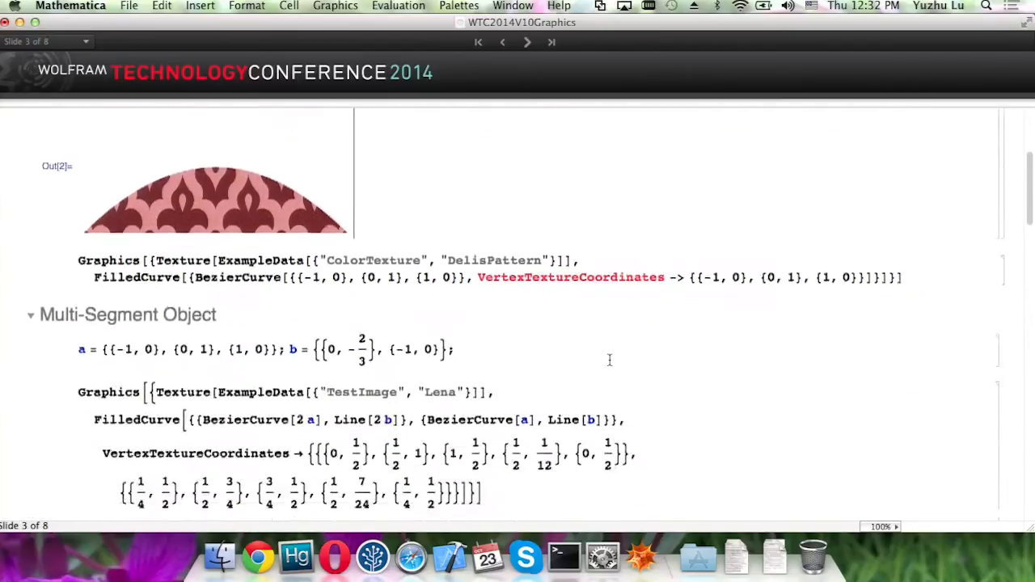
pyautogui.scroll(-3)
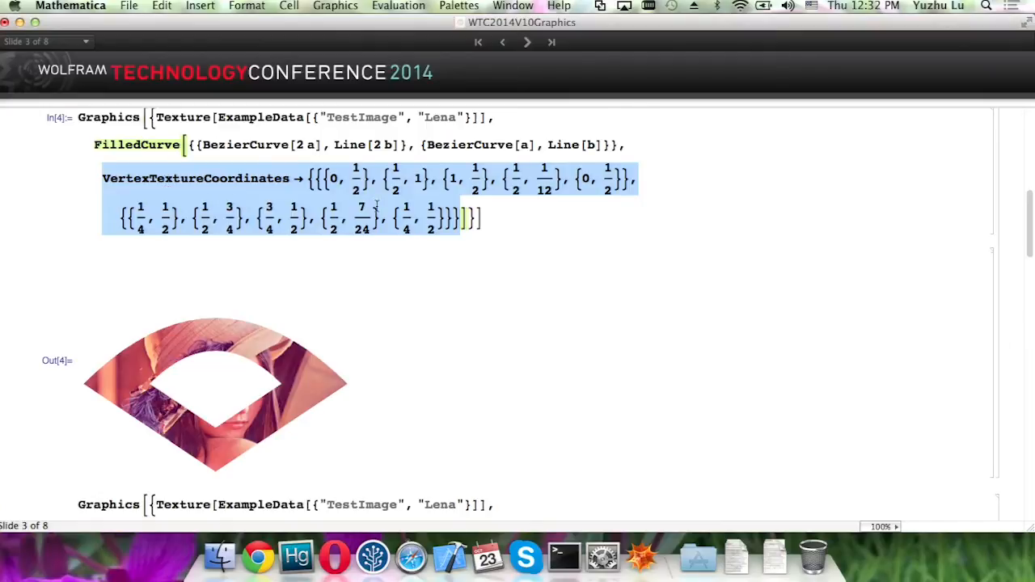
pyautogui.moveTo(608, 323)
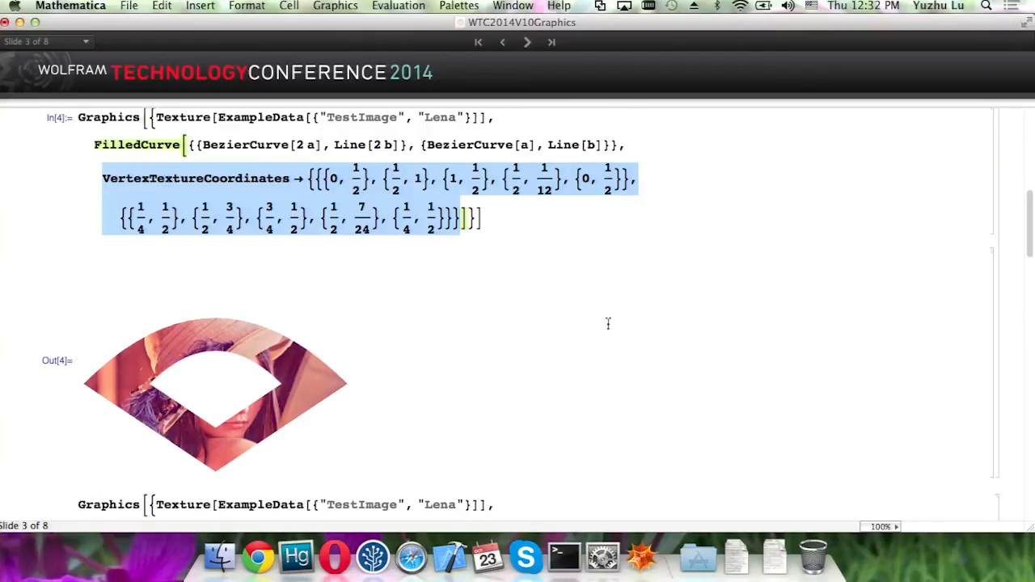
pyautogui.scroll(-3)
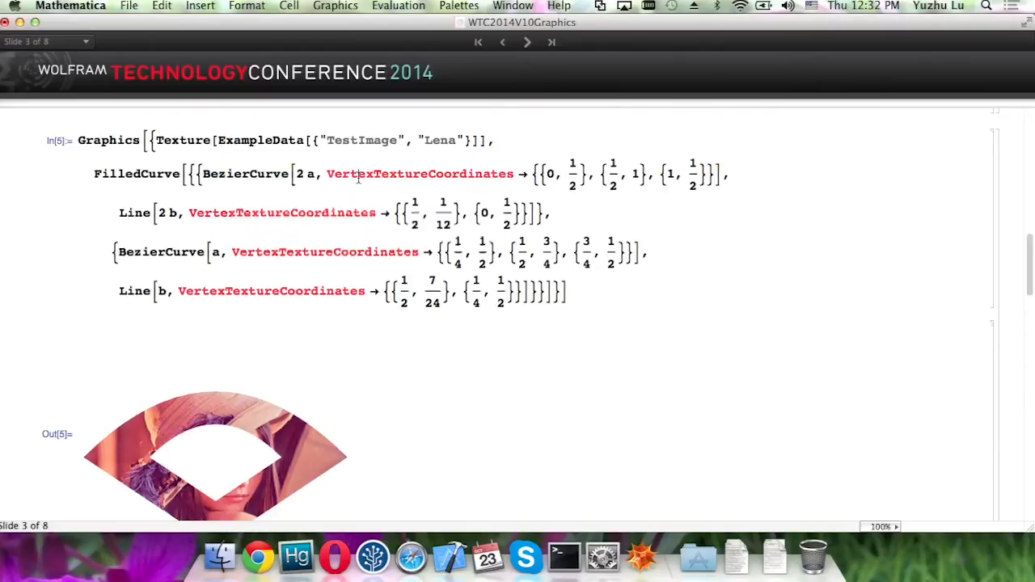
pyautogui.moveTo(326, 174); pyautogui.dragTo(714, 175)
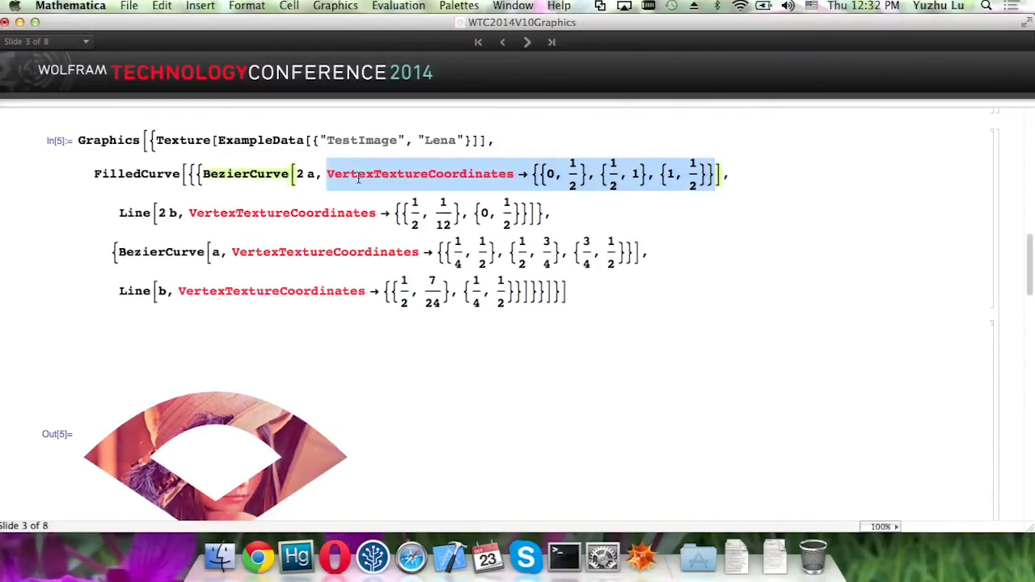
pyautogui.scroll(-3)
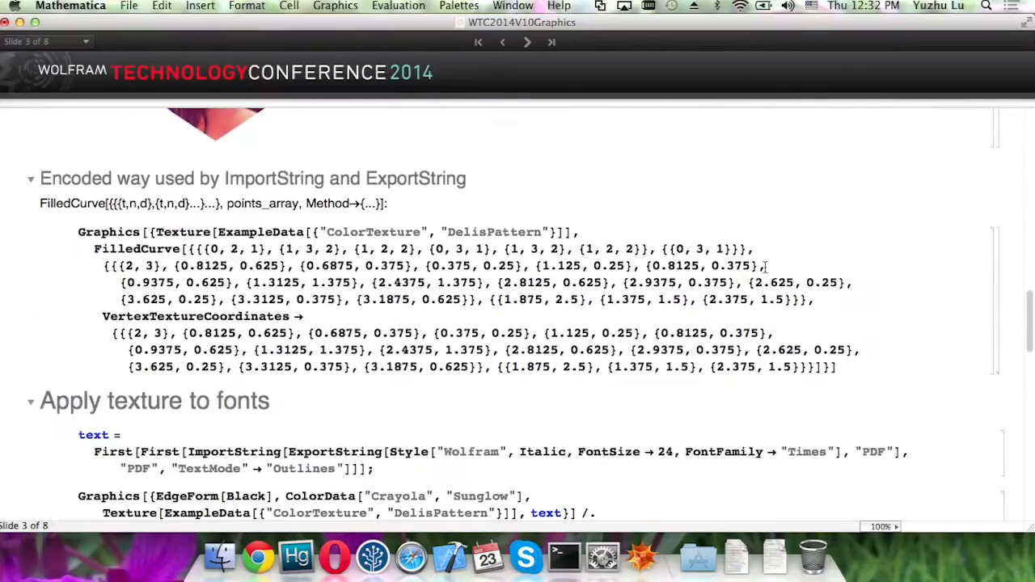
pyautogui.scroll(-3)
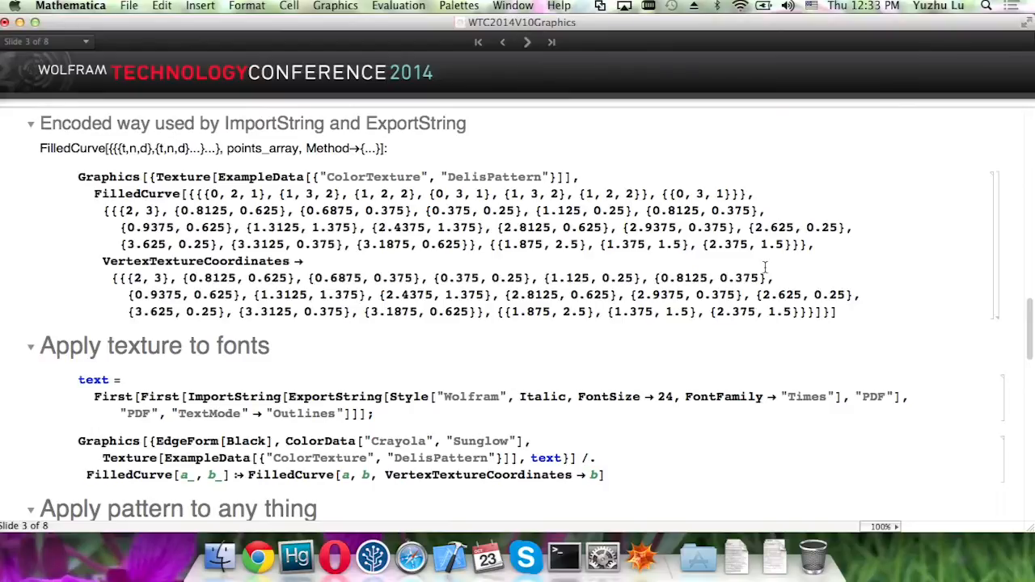
pyautogui.scroll(-3)
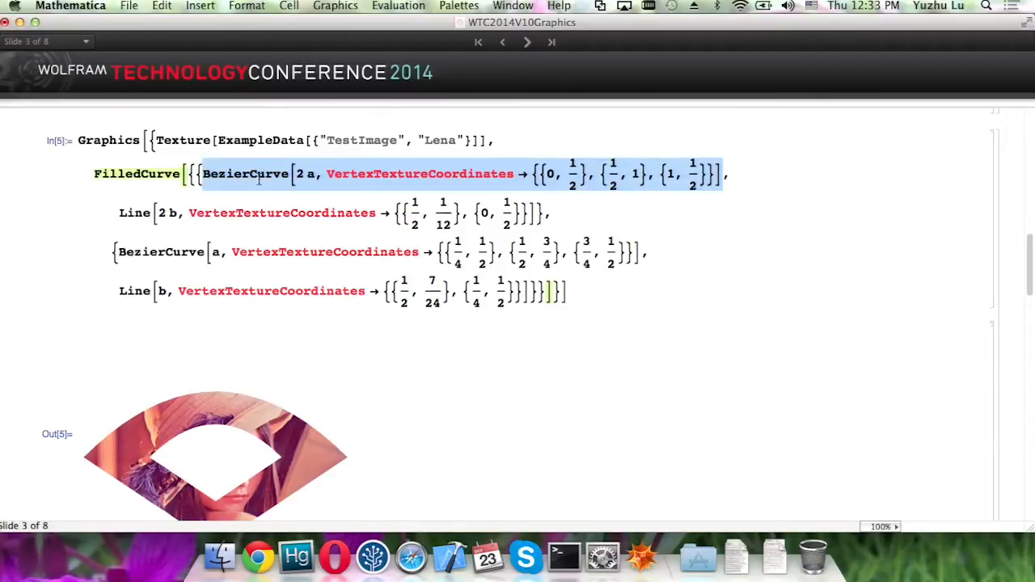
pyautogui.scroll(-3)
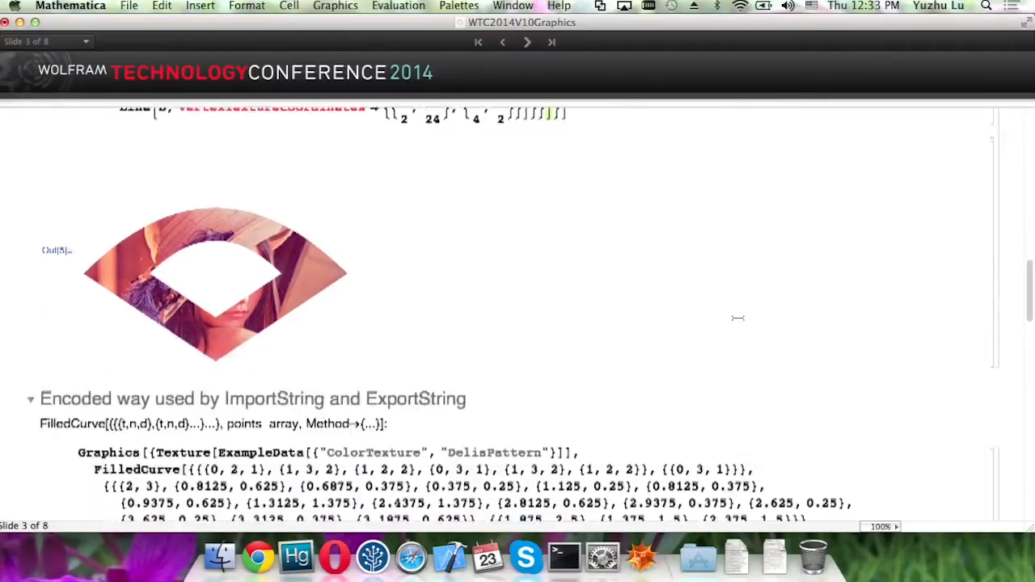
pyautogui.scroll(-3)
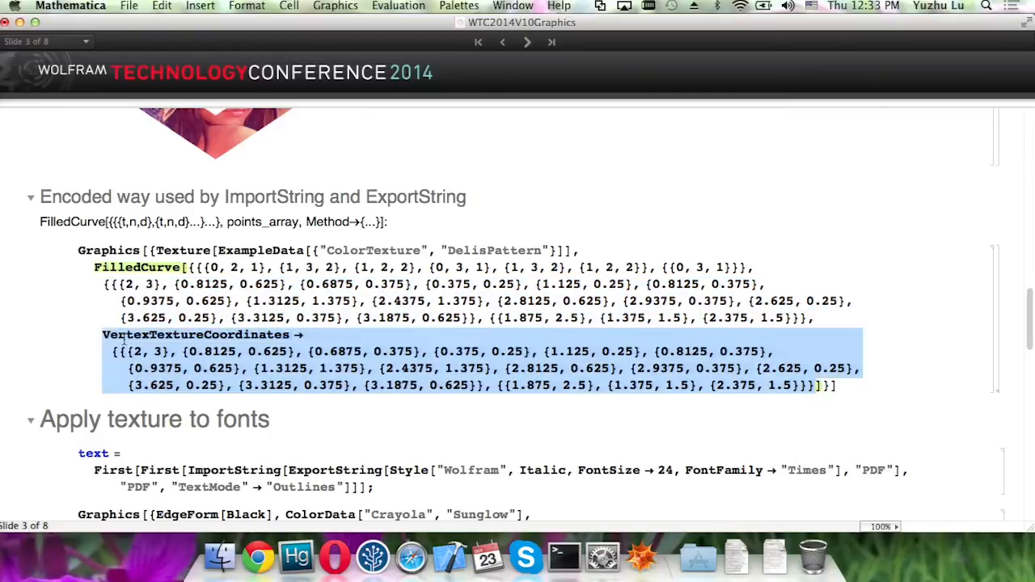
pyautogui.moveTo(595, 262)
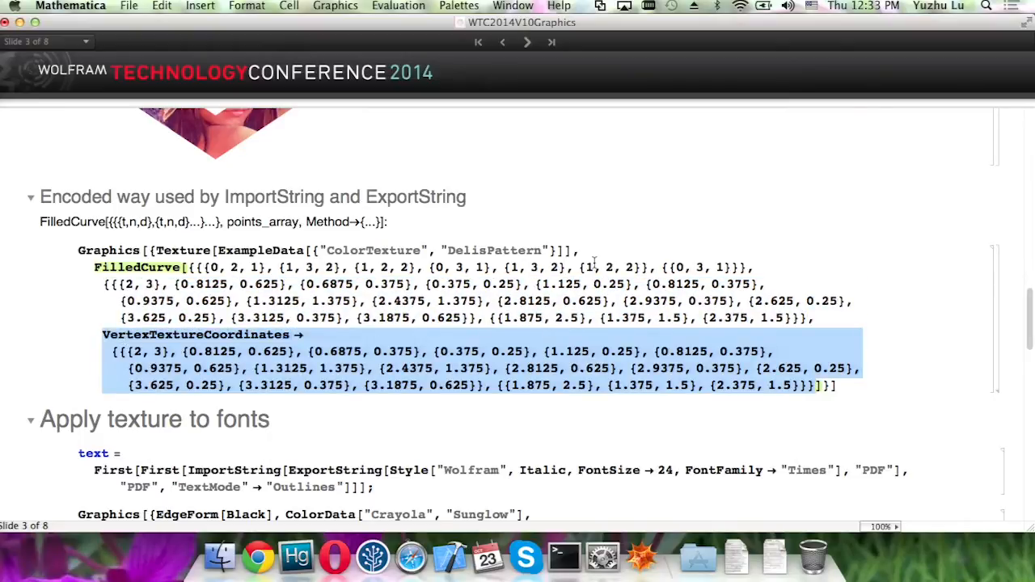
pyautogui.scroll(-3)
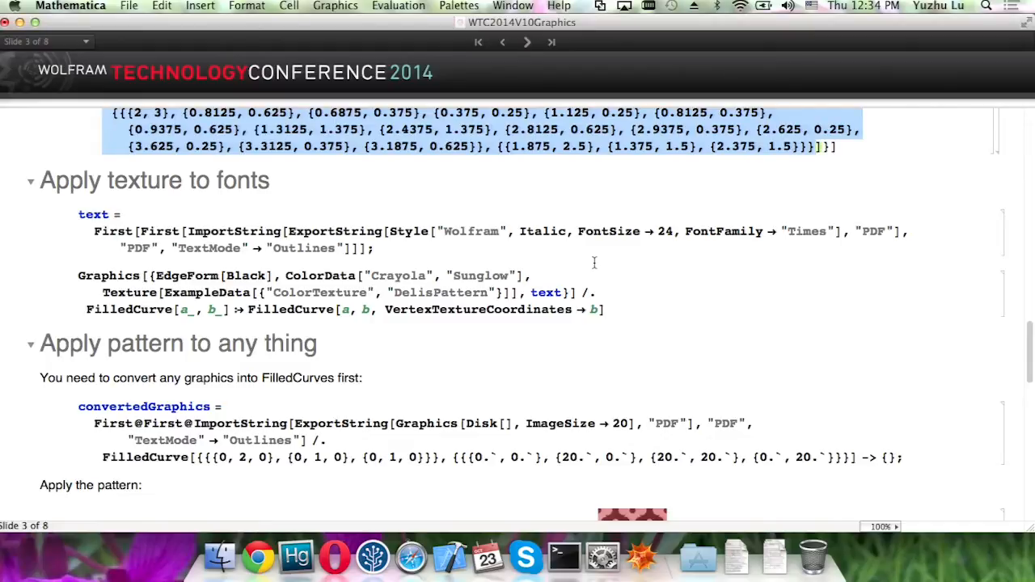
pyautogui.moveTo(272, 220)
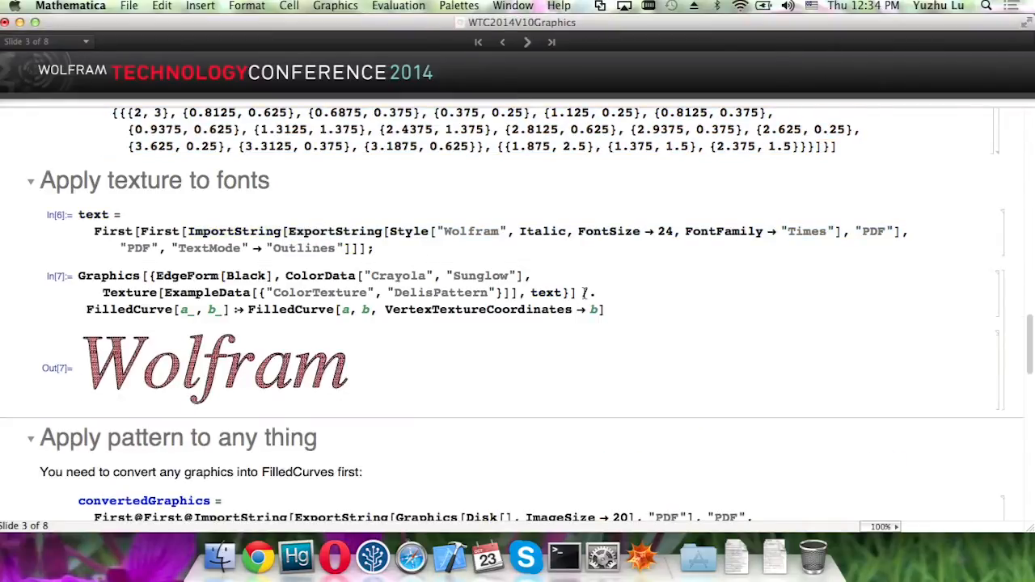
# Step: Enlarge the textured Wolfram output via its corner handle and select the texture coordinate value b to halve
pyautogui.click(217, 368)
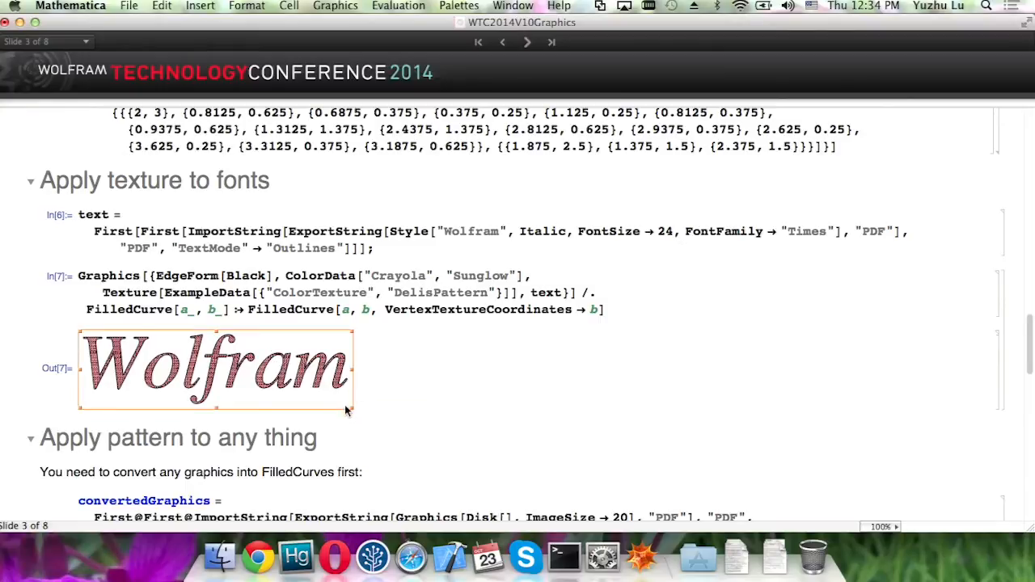
pyautogui.moveTo(352, 411); pyautogui.dragTo(563, 471)
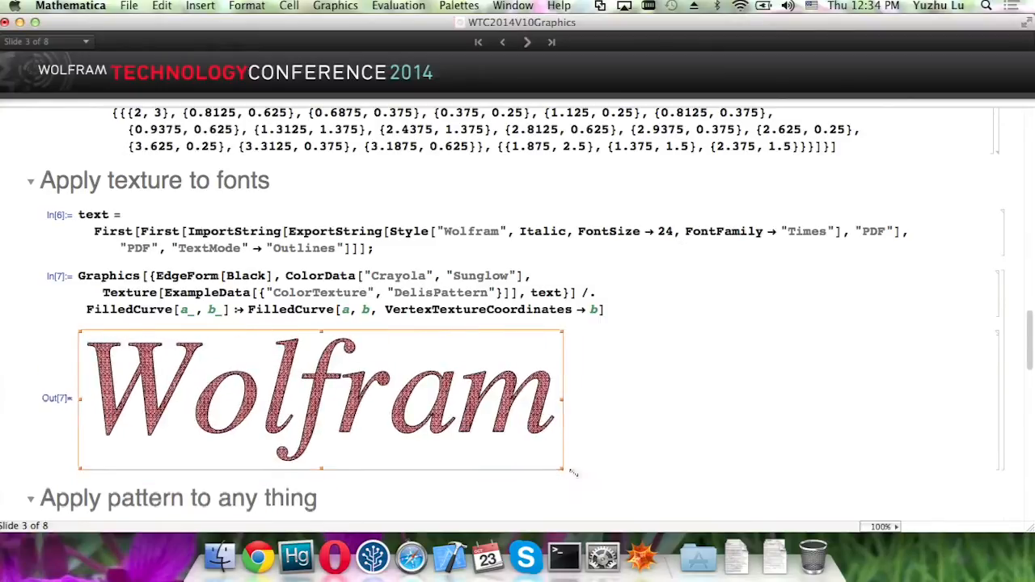
pyautogui.moveTo(563, 469); pyautogui.dragTo(808, 514)
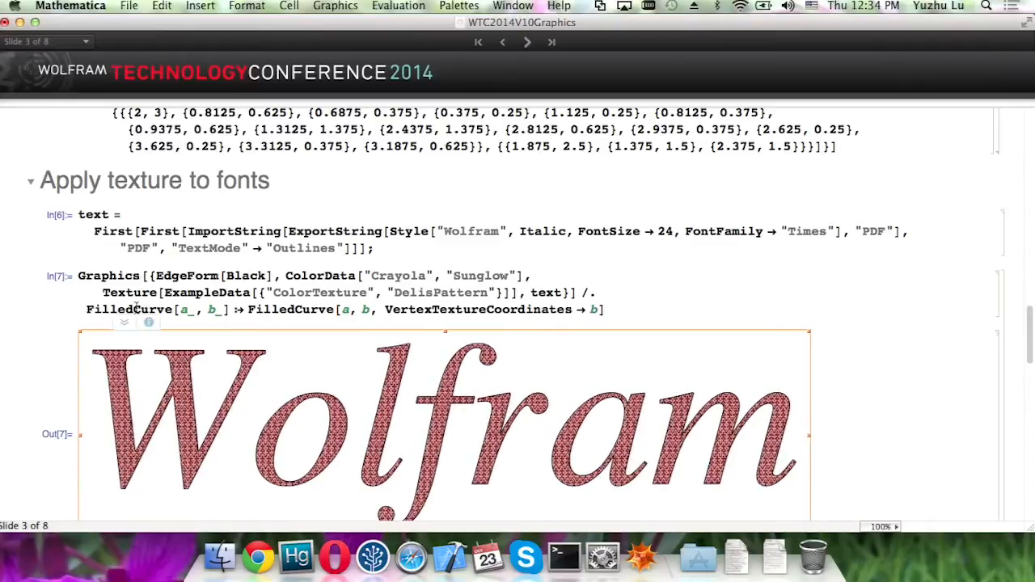
pyautogui.doubleClick(477, 309)
pyautogui.write(' / 2')
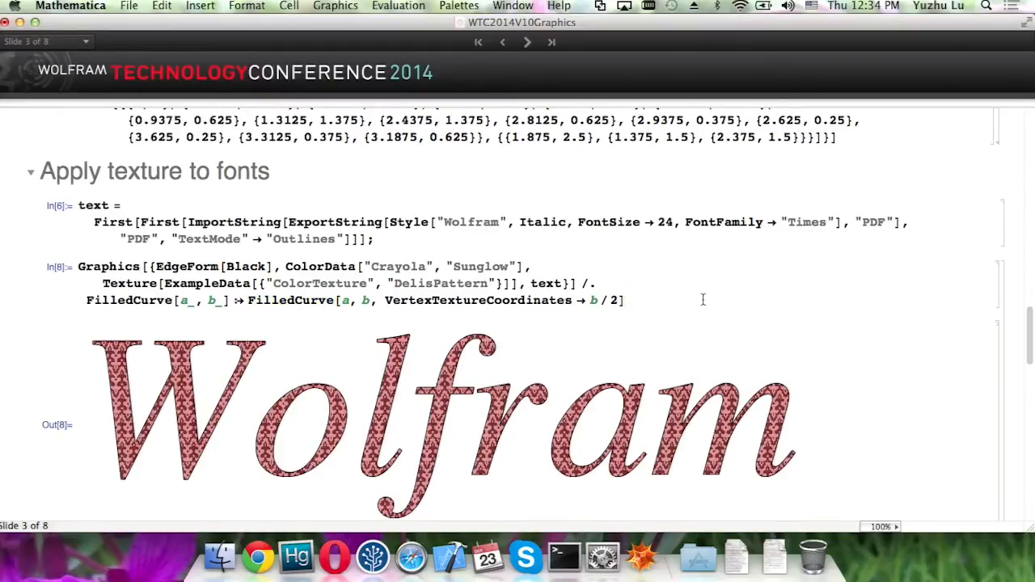
# Step: Show the disk-to-FilledCurve conversion example and highlight Disk in its code
pyautogui.scroll(-3)
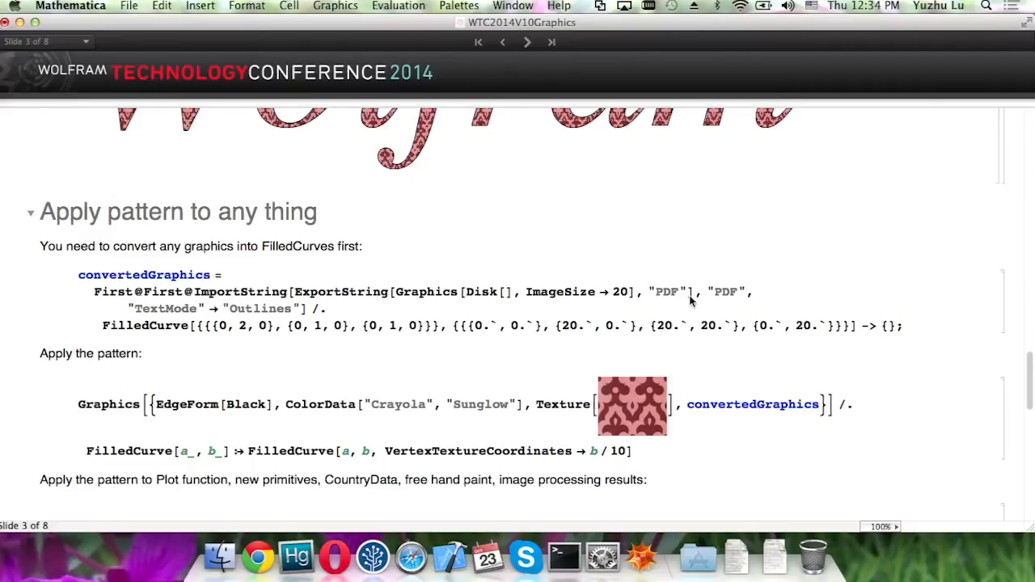
pyautogui.moveTo(480, 296)
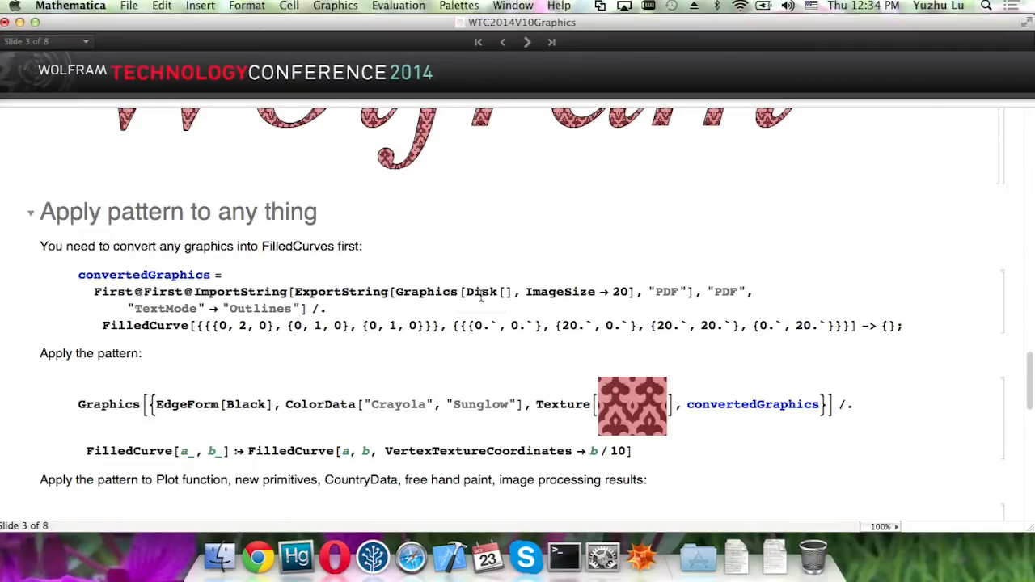
pyautogui.doubleClick(482, 291)
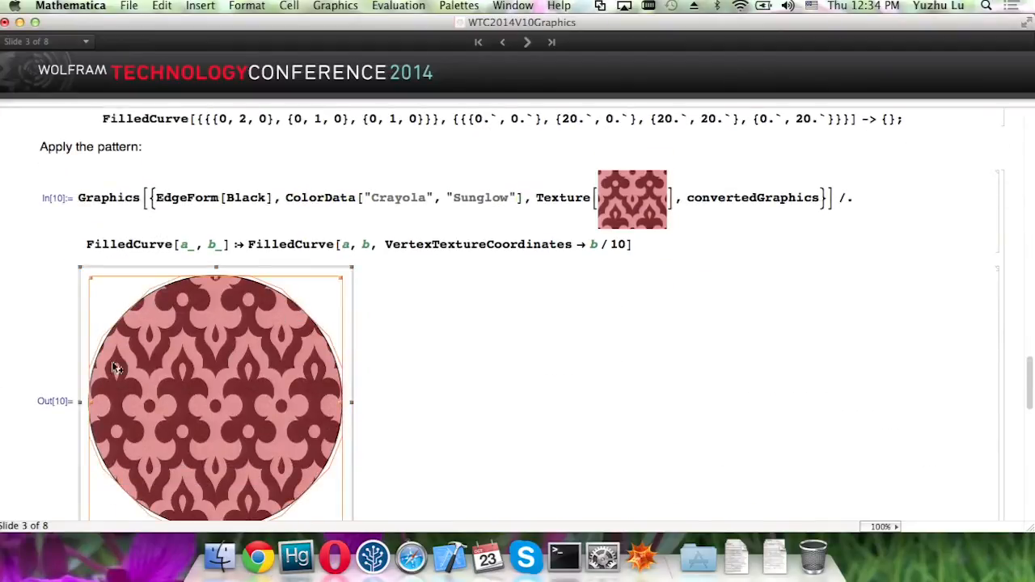
pyautogui.moveTo(223, 330)
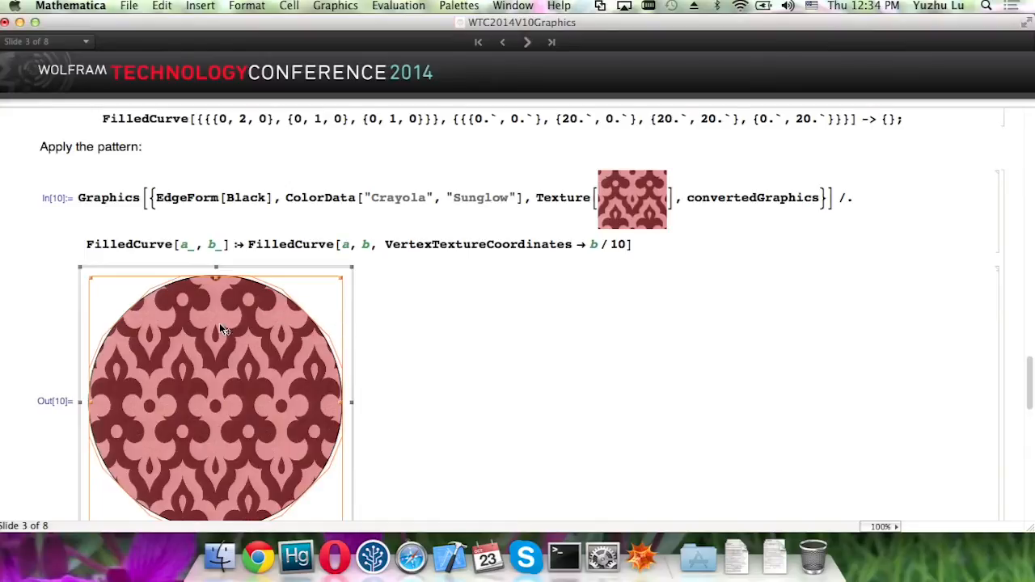
pyautogui.moveTo(290, 294)
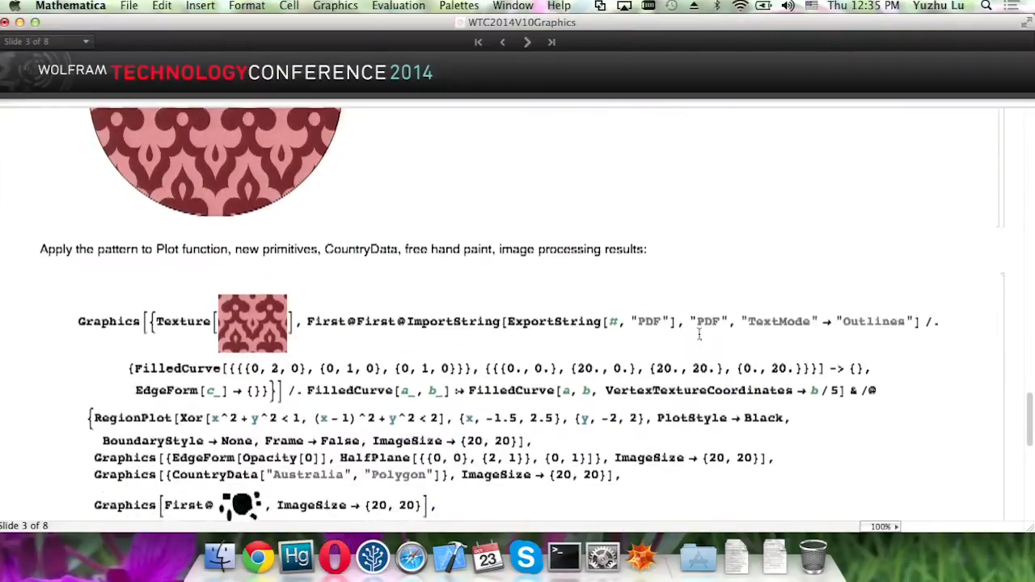
# Step: Evaluate In[11] to texture the five shapes, then pick out the Australia map and image-components results
pyautogui.scroll(-3)
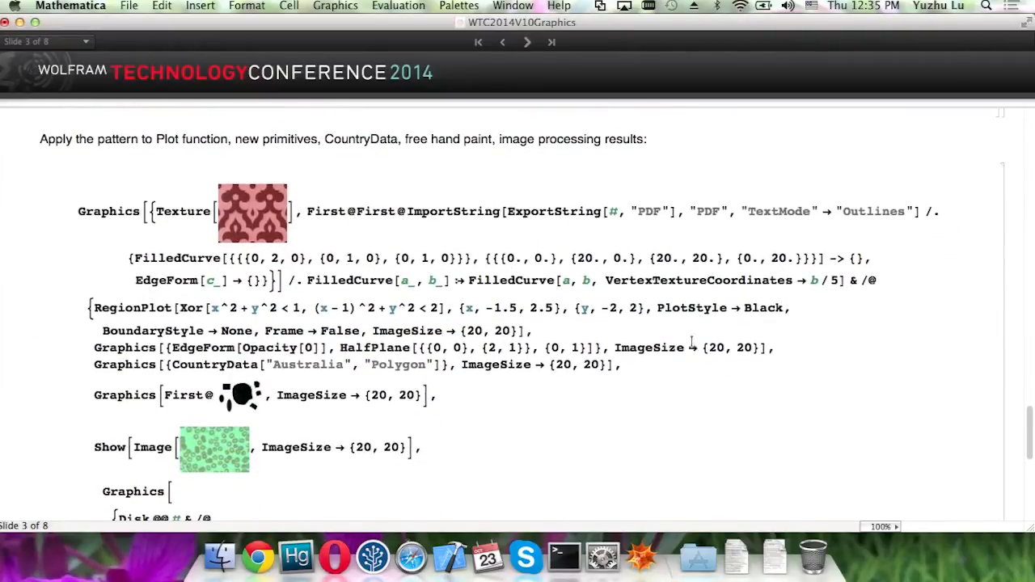
pyautogui.press('shift+enter')
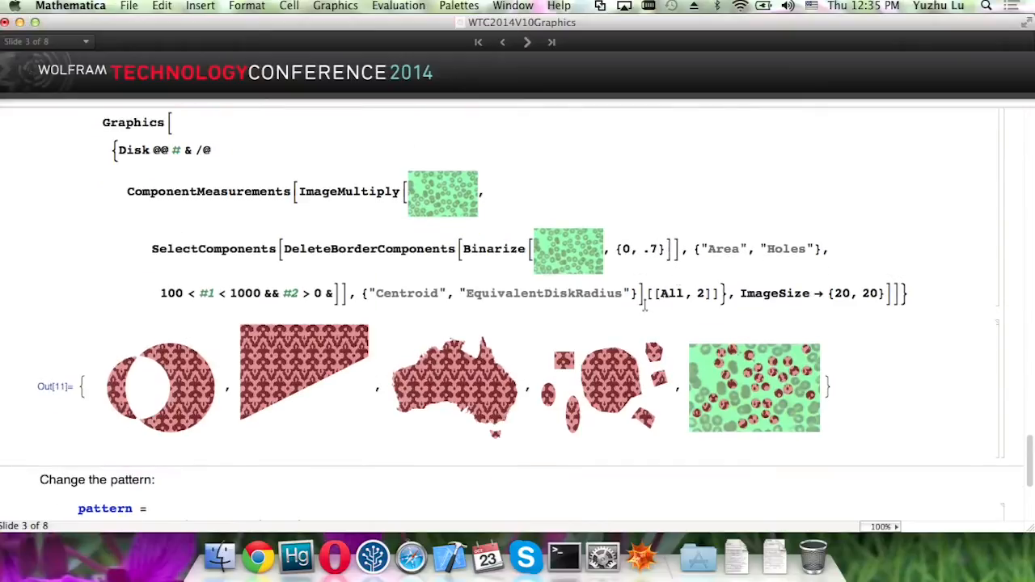
pyautogui.click(160, 386)
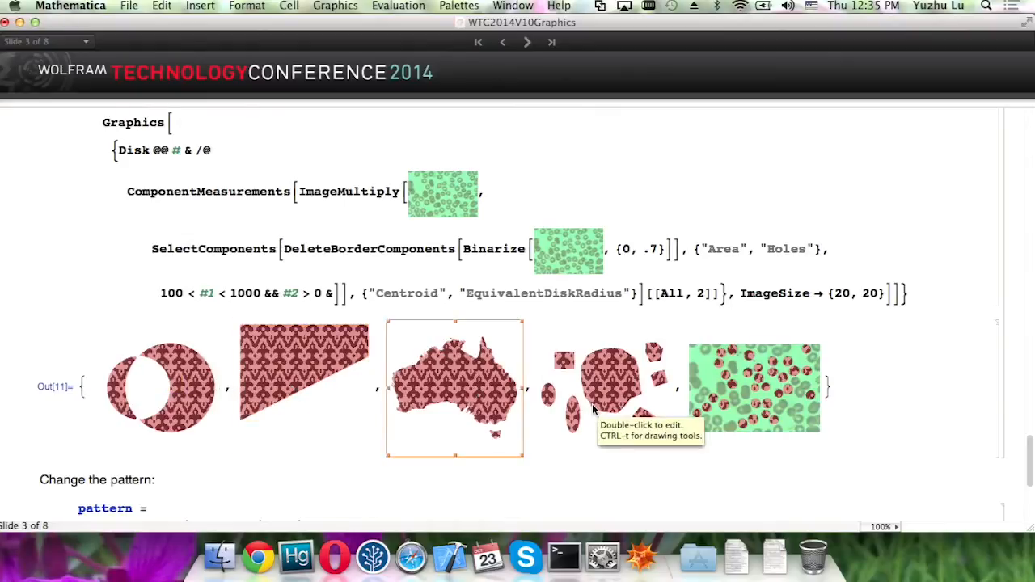
pyautogui.click(753, 387)
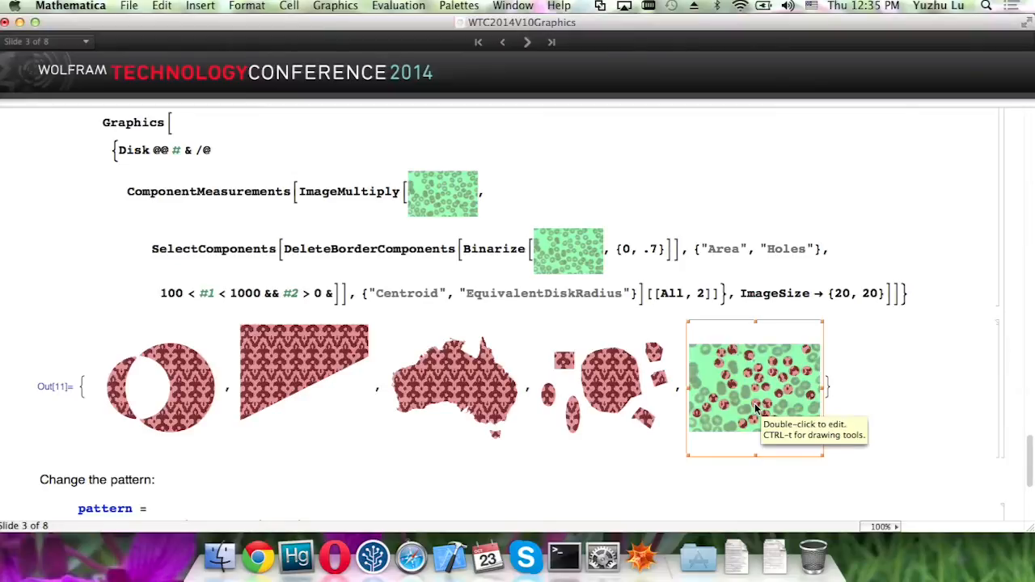
pyautogui.scroll(-3)
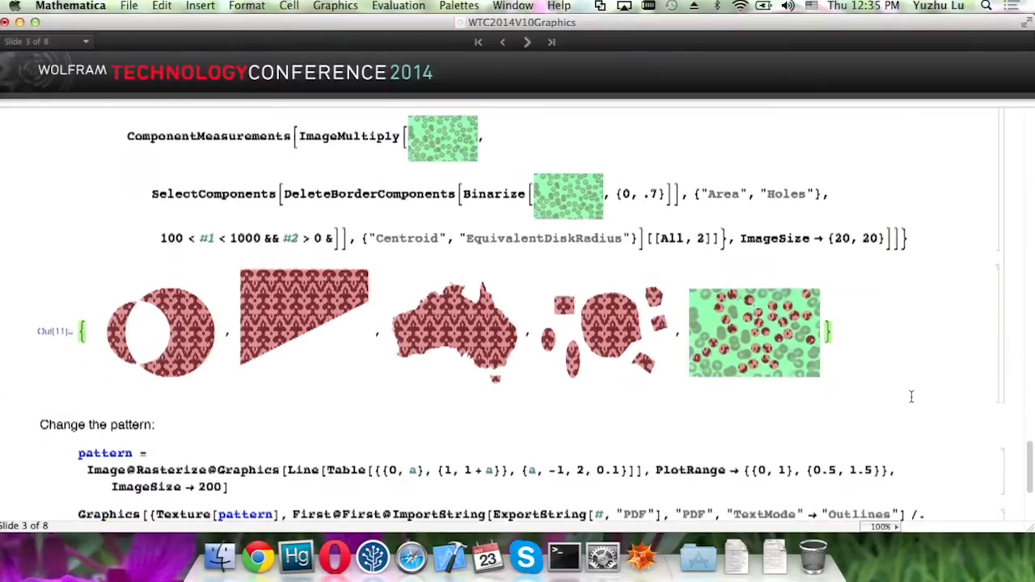
# Step: Generate the diagonal hatch pattern, fill the three sketches with it, and highlight the FilledCurve replacement rule
pyautogui.scroll(-3)
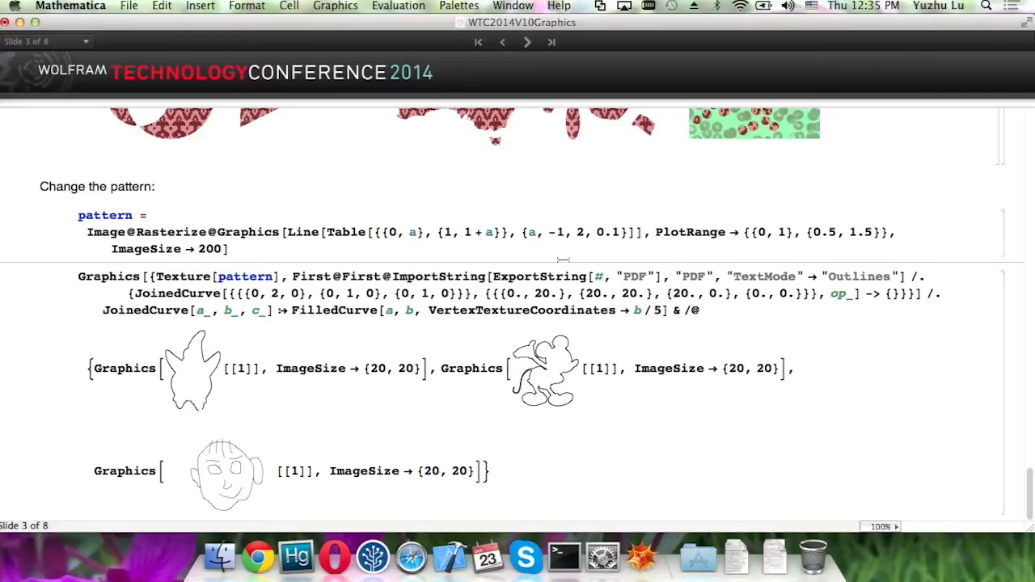
pyautogui.press('shift+enter')
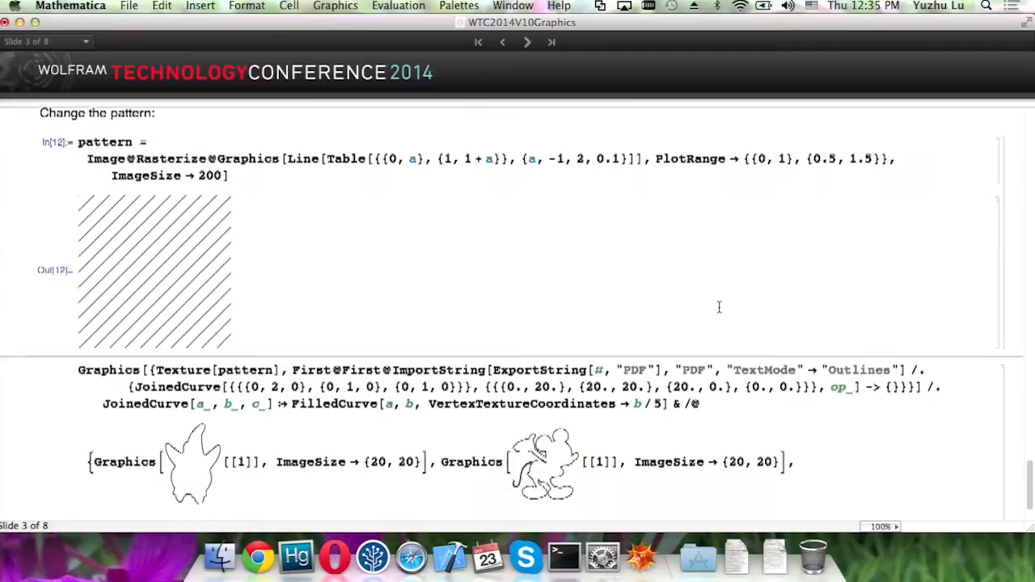
pyautogui.scroll(-3)
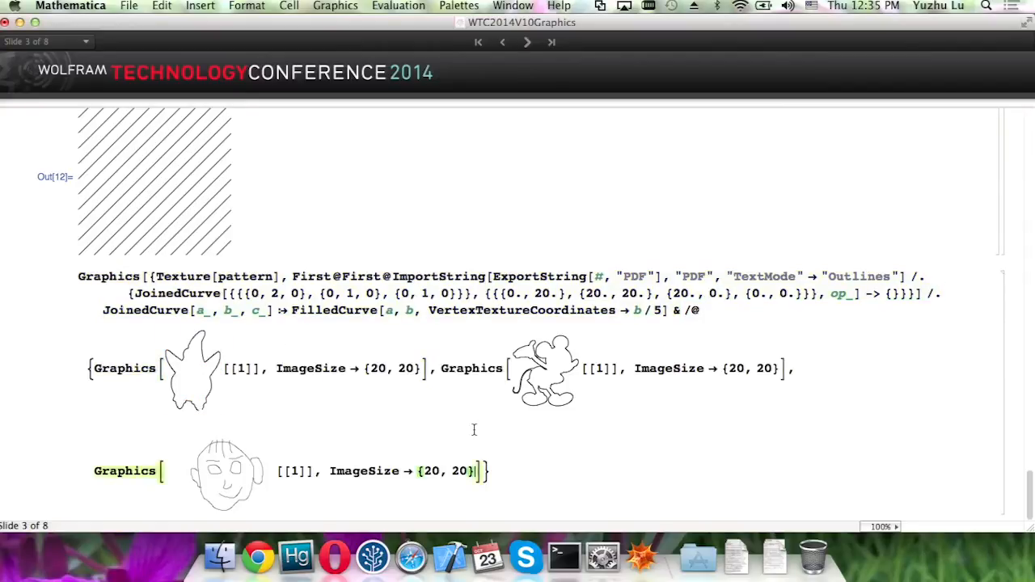
pyautogui.press('Shift+Enter')
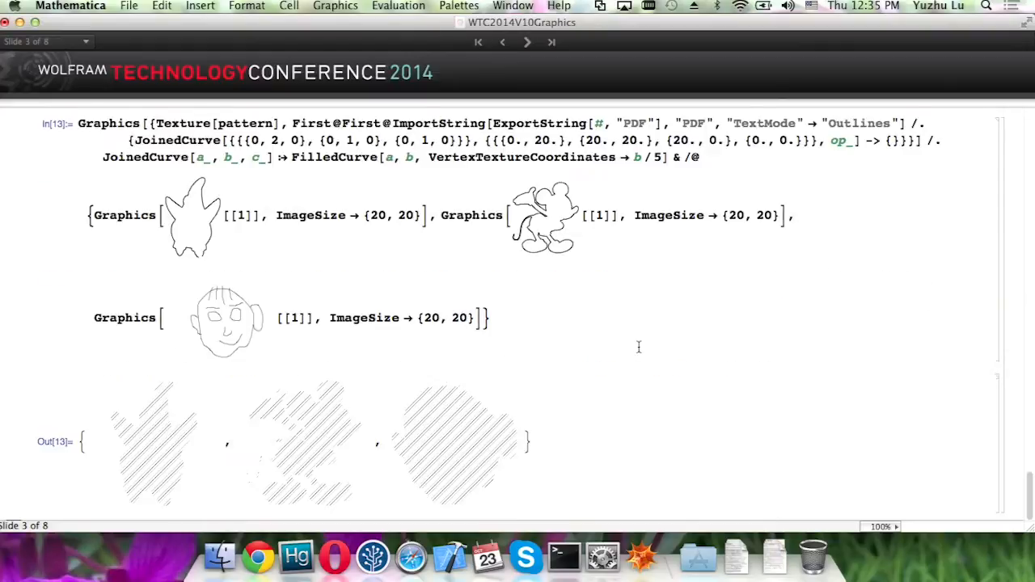
pyautogui.moveTo(669, 338)
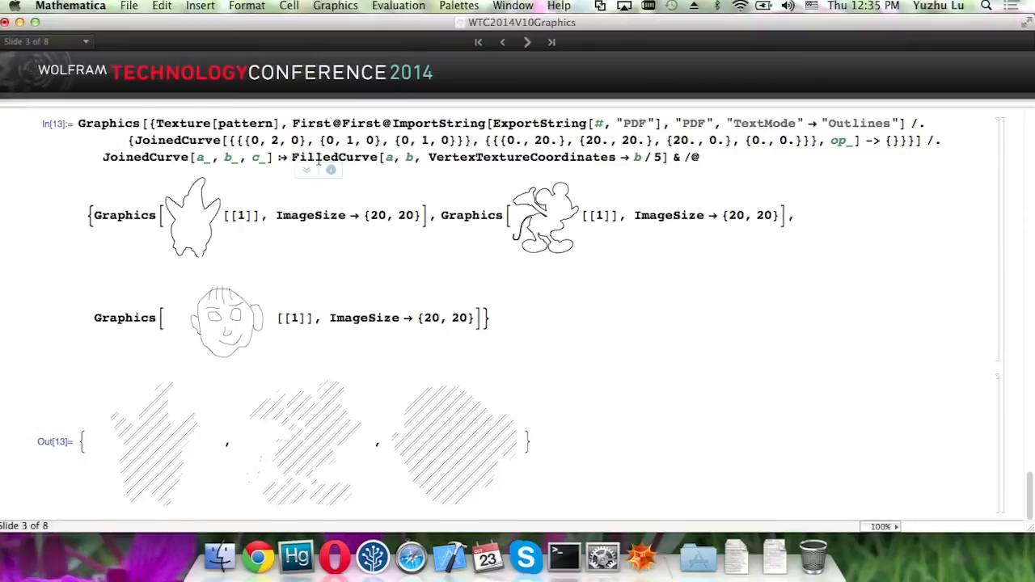
pyautogui.doubleClick(476, 157)
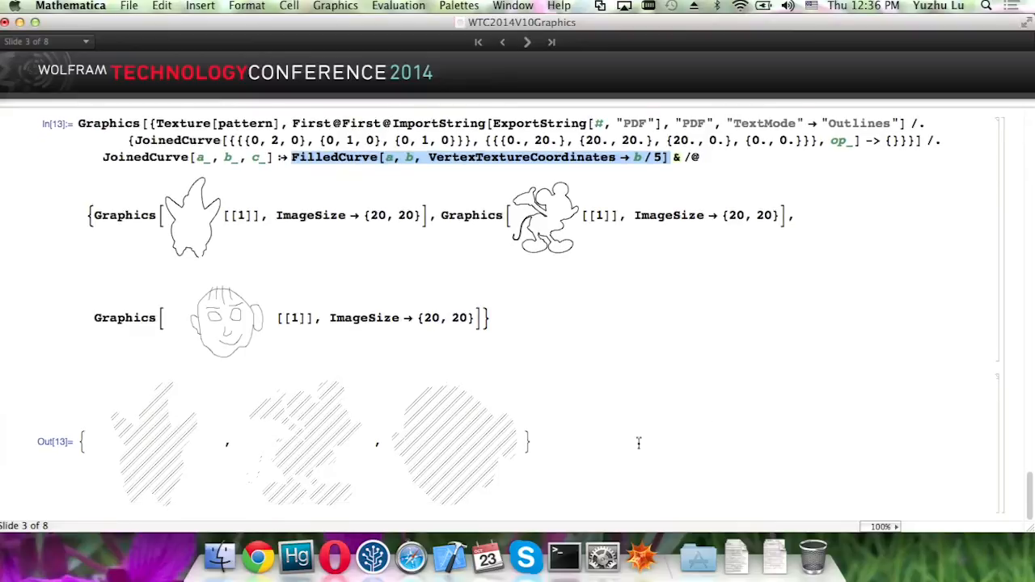
pyautogui.moveTo(756, 401)
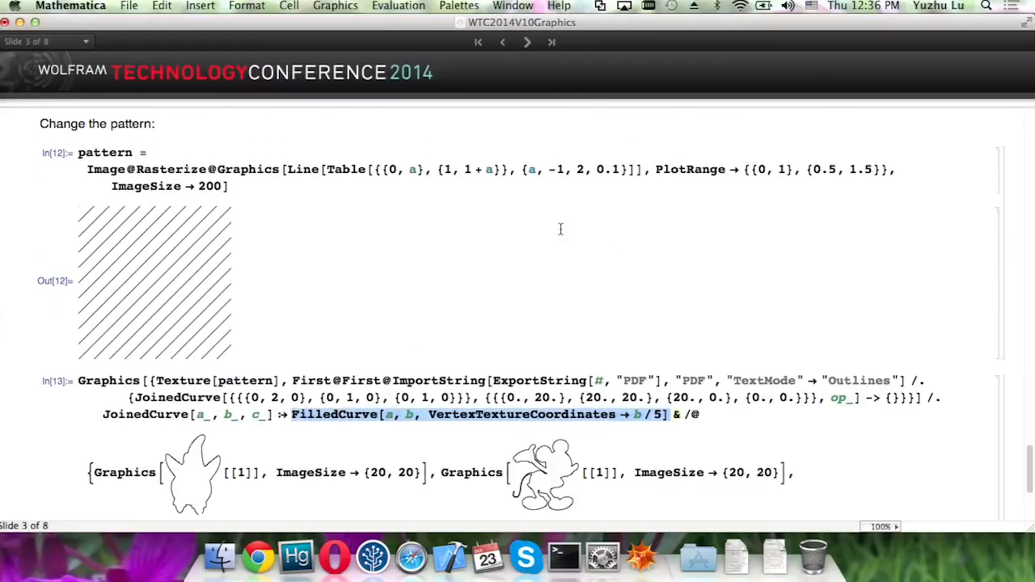
# Step: Scroll onward through slide 3 toward the end of the texture examples
pyautogui.scroll(-3)
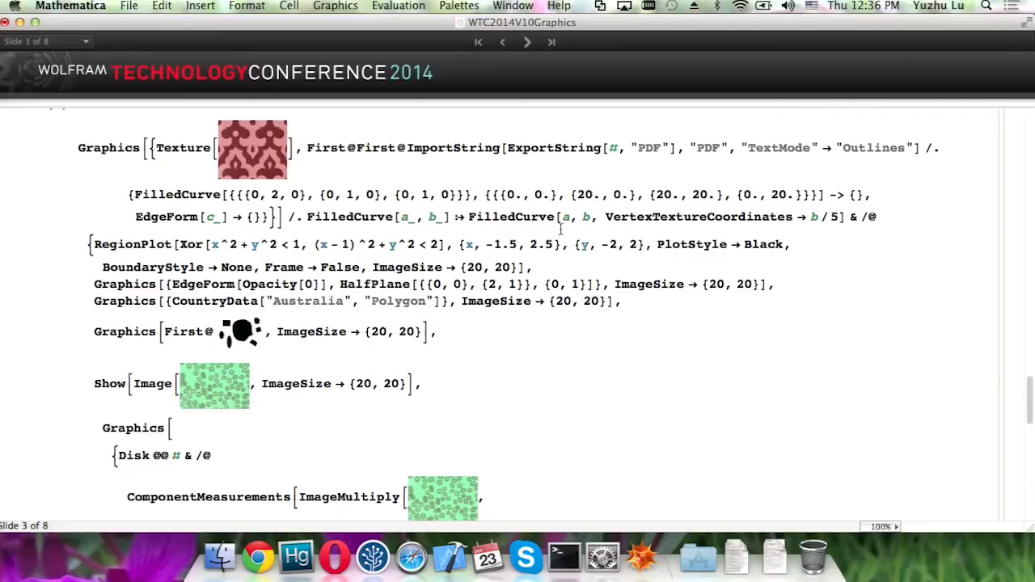
pyautogui.moveTo(528, 52)
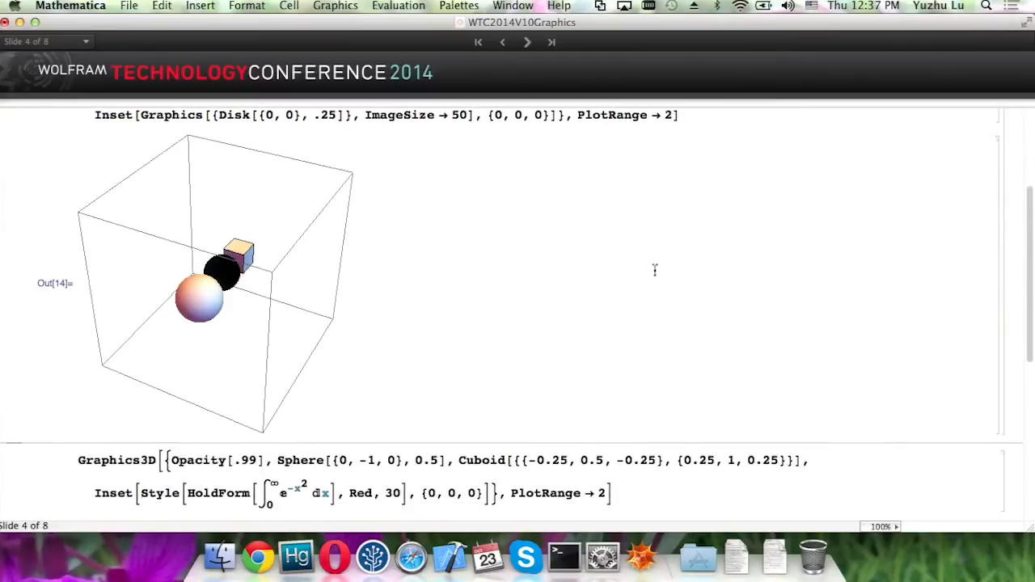
# Step: Rotate the inset-disk 3D scene and the integral-formula inset scene to show the insets face the viewer
pyautogui.moveTo(243, 283); pyautogui.dragTo(308, 210)
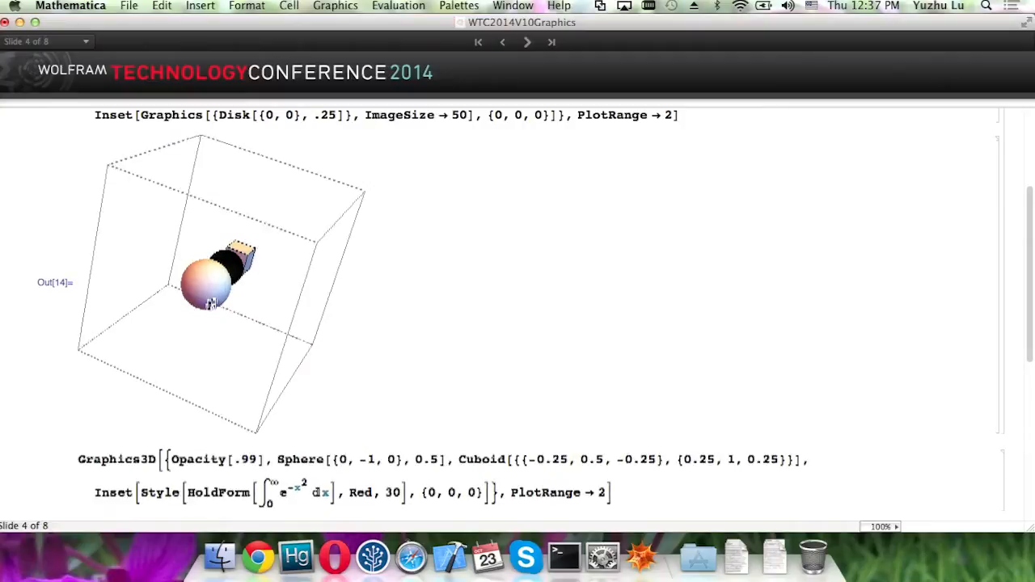
pyautogui.scroll(-3)
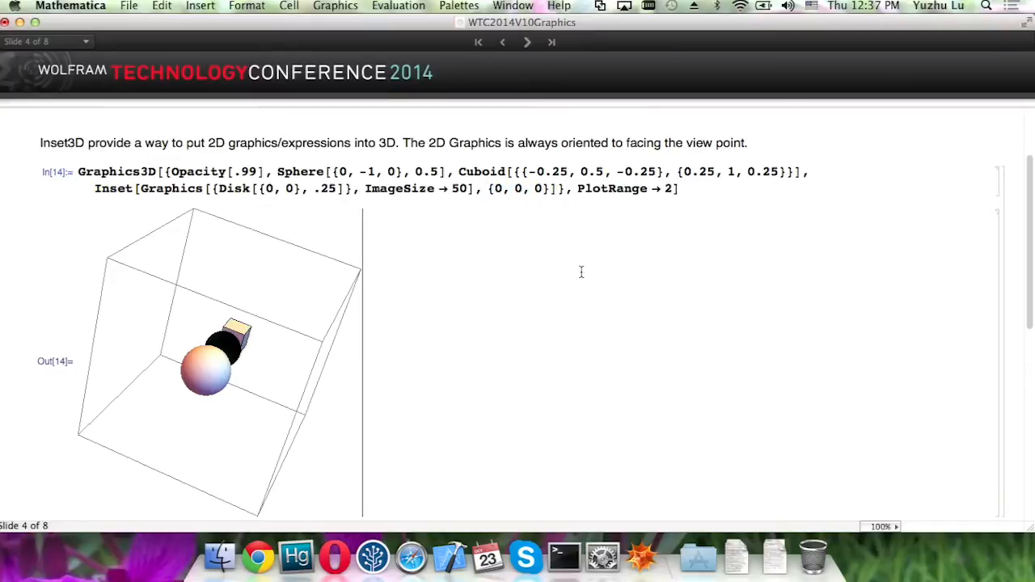
pyautogui.scroll(-3)
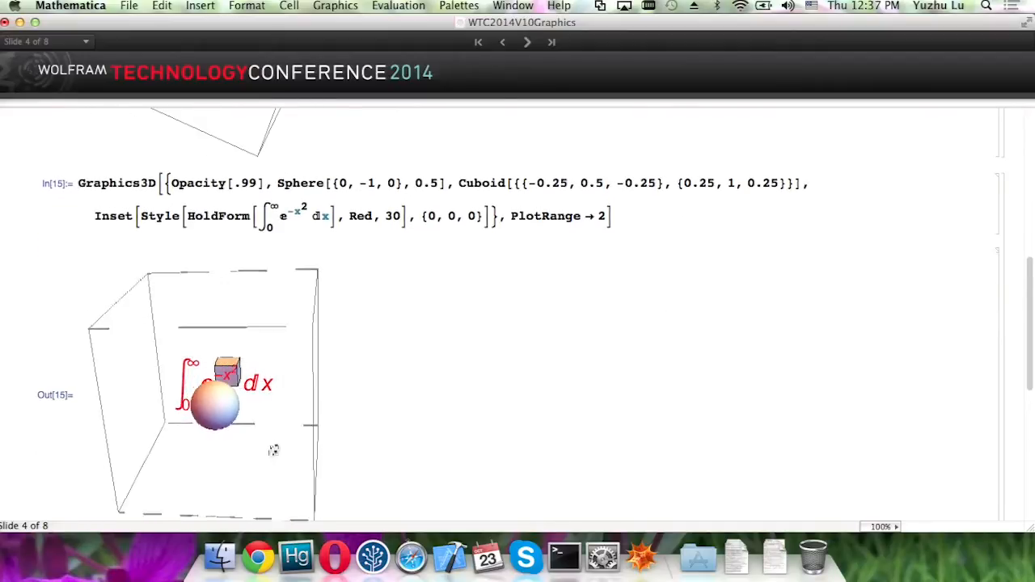
pyautogui.moveTo(273, 449); pyautogui.dragTo(233, 459)
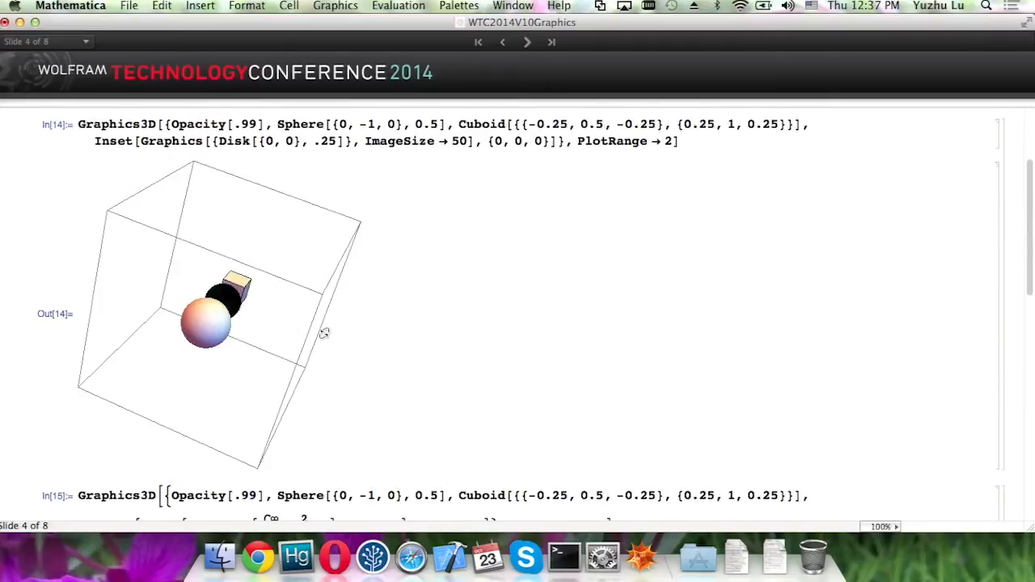
pyautogui.moveTo(479, 281)
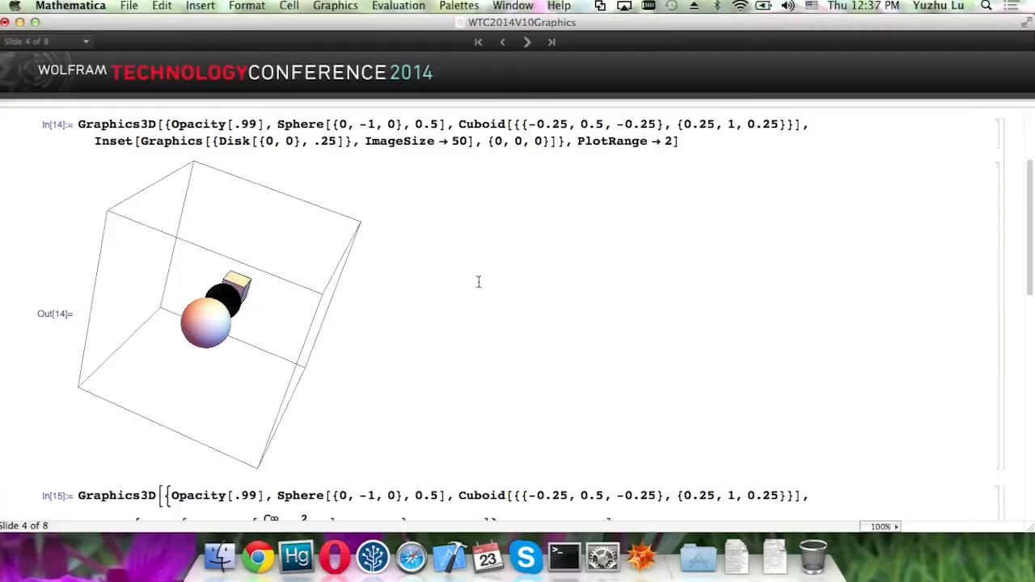
# Step: Scroll through the counter-button inset scene down to the fire-animation Application code
pyautogui.scroll(-3)
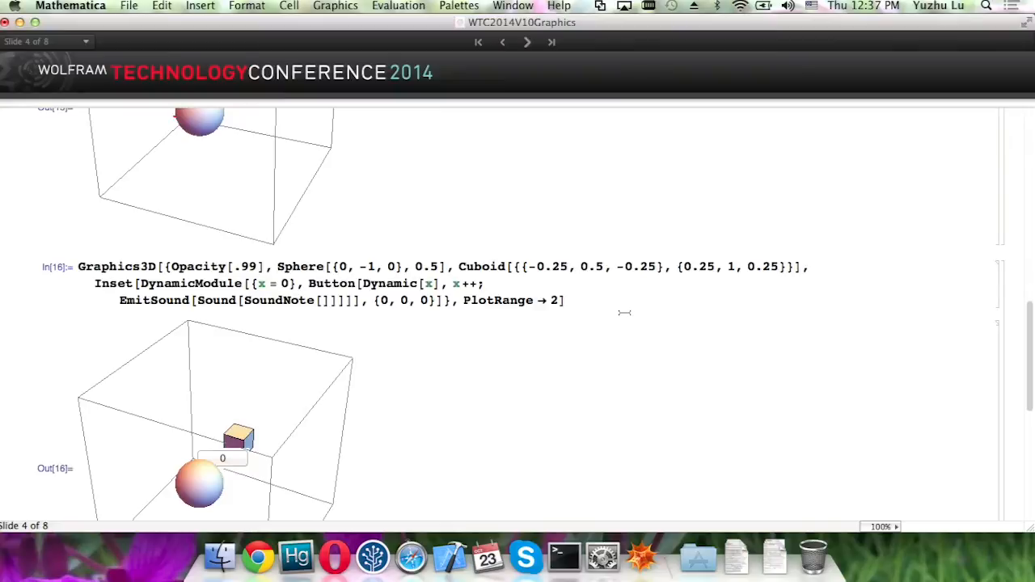
pyautogui.moveTo(262, 453)
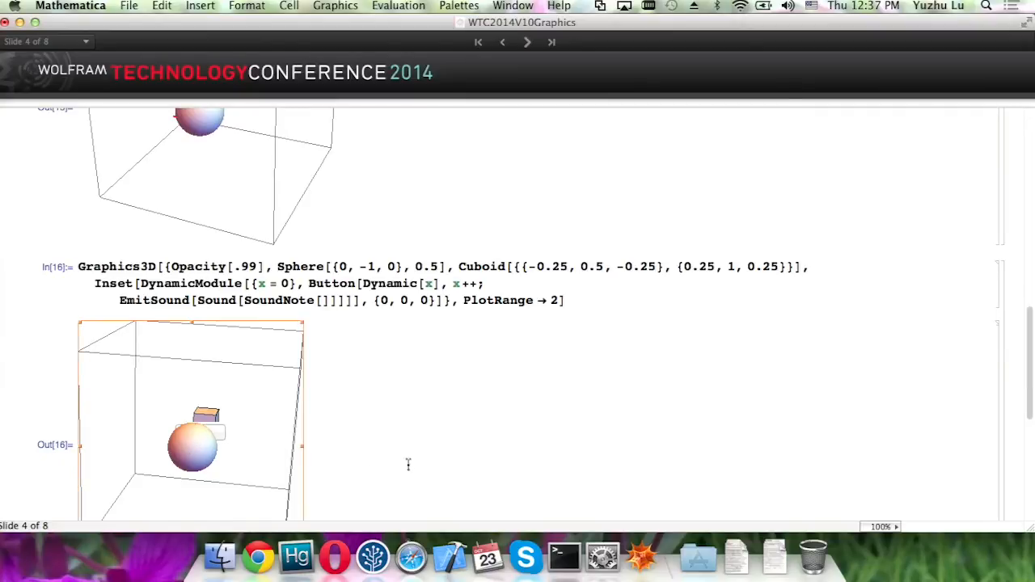
pyautogui.scroll(-3)
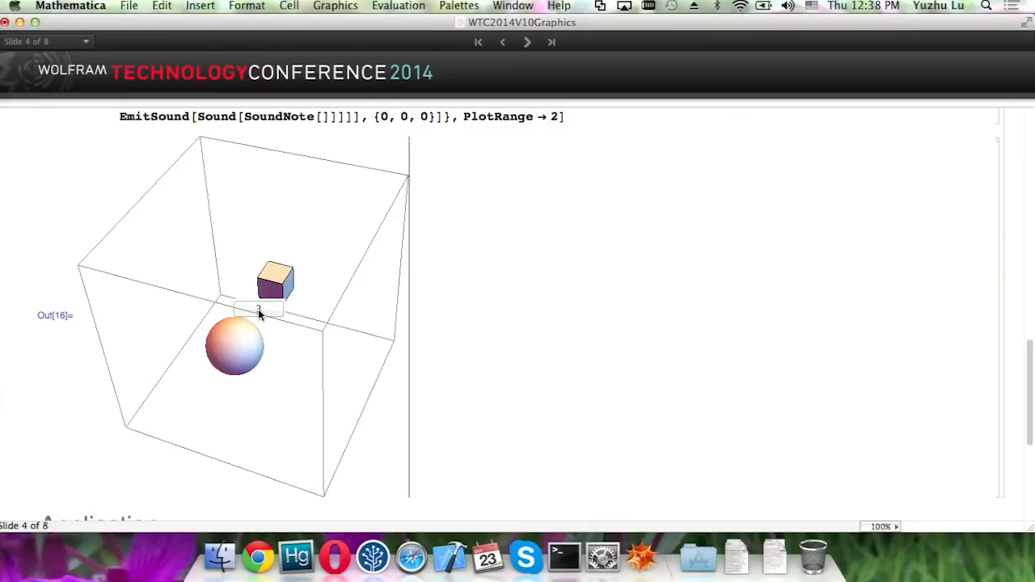
pyautogui.scroll(-3)
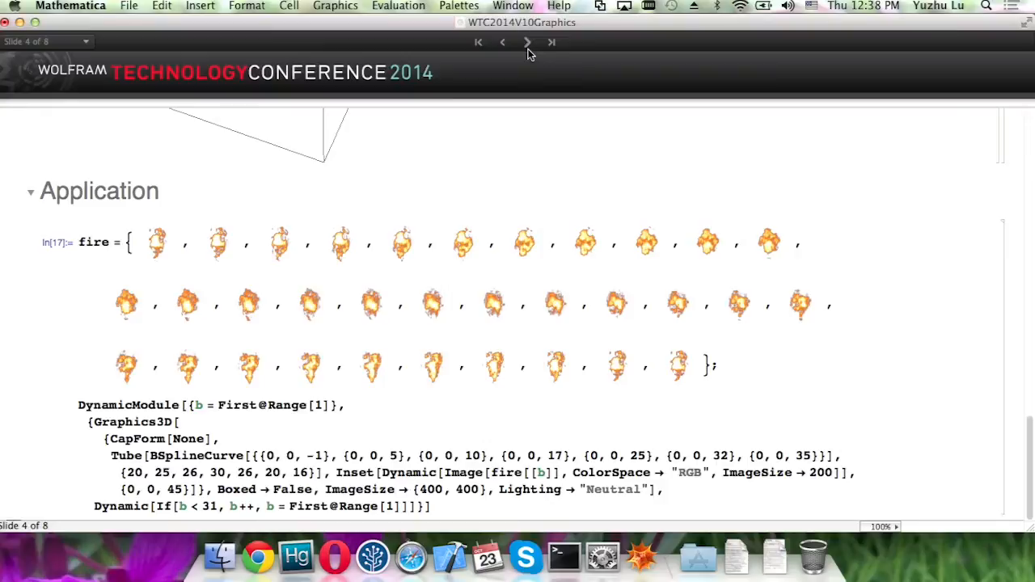
# Step: Advance to the ConicHullRegion slide and reveal its definitions and equivalences table, reaching the 2D example
pyautogui.click(527, 42)
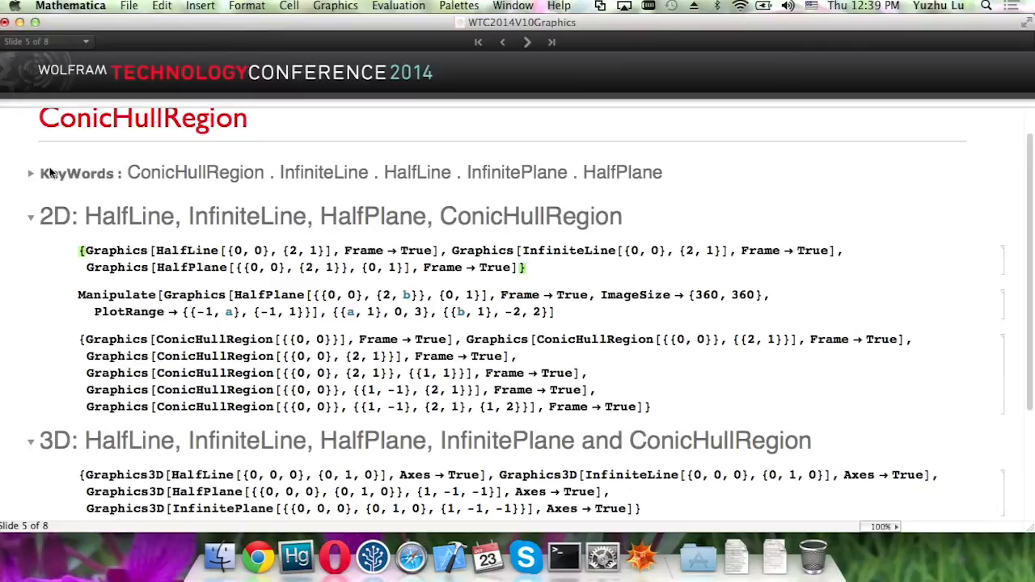
pyautogui.click(32, 173)
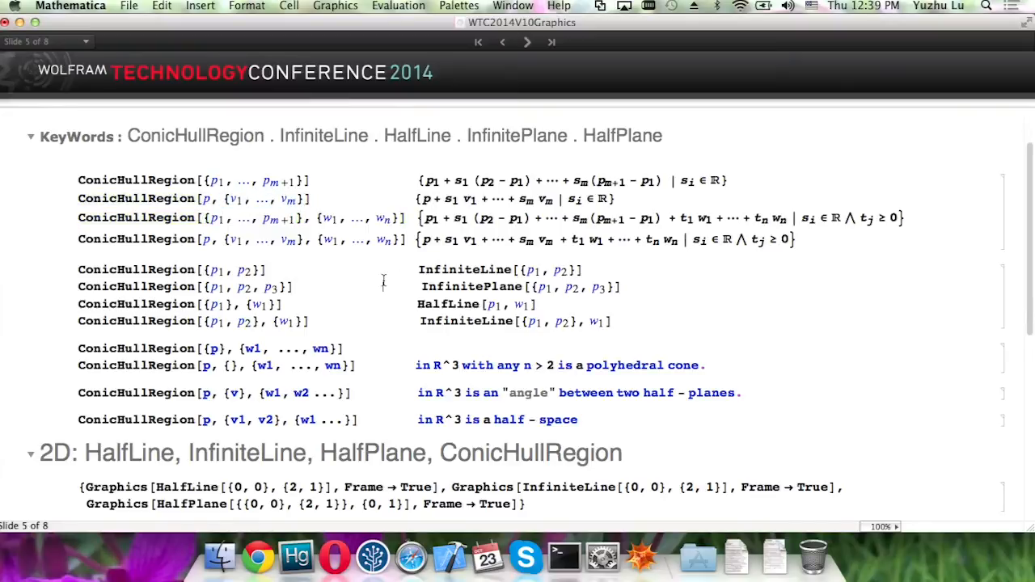
pyautogui.scroll(-3)
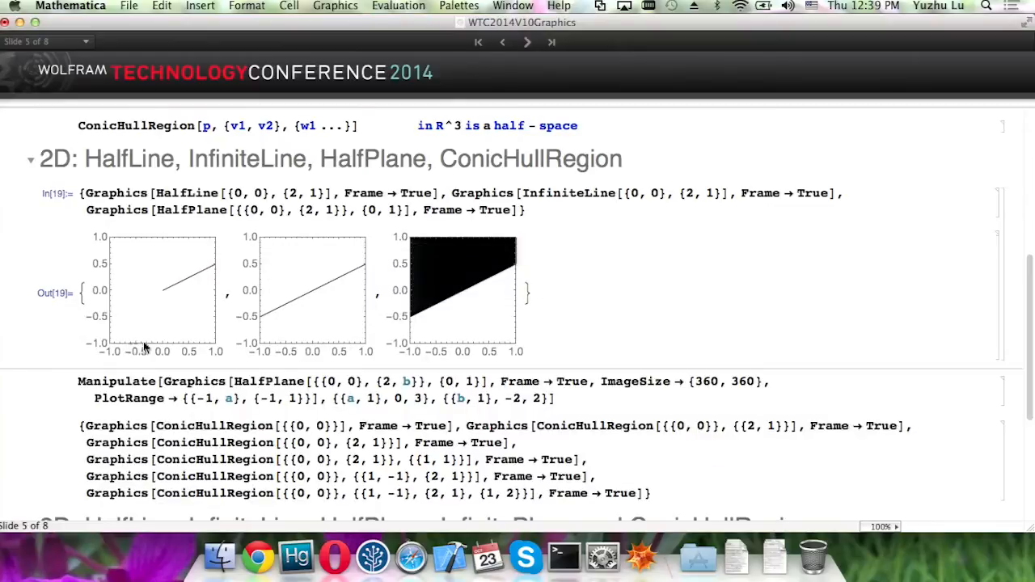
pyautogui.moveTo(266, 340)
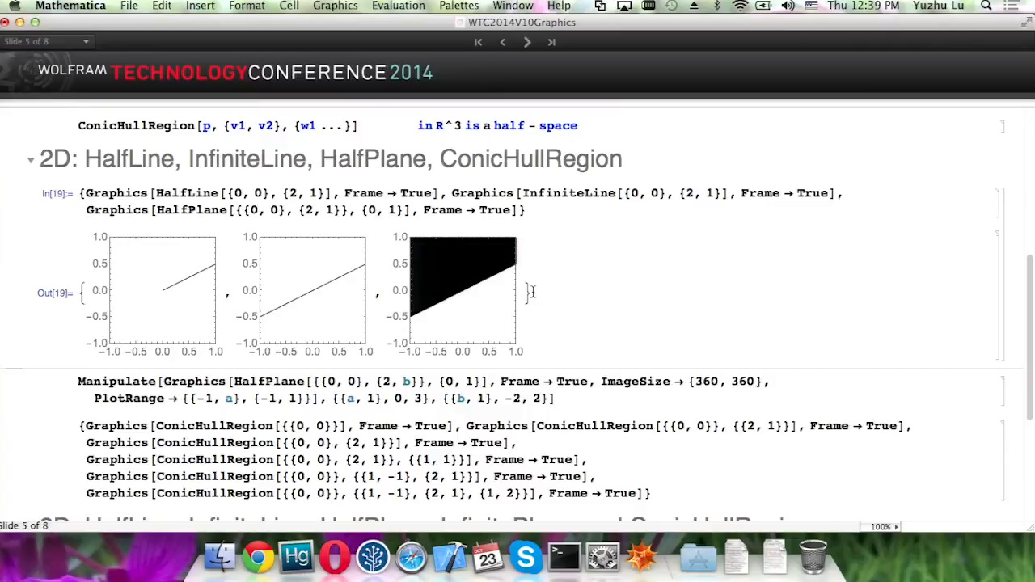
# Step: Tilt the HalfPlane demo with b and vary its plot range with a, then continue to the ConicHullRegion examples
pyautogui.scroll(-3)
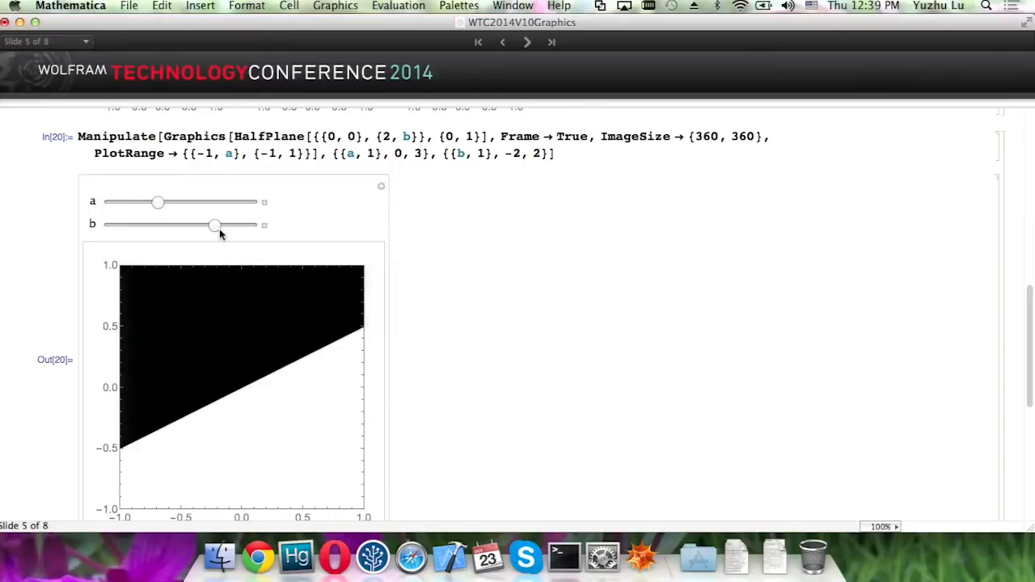
pyautogui.moveTo(213, 225); pyautogui.dragTo(210, 225)
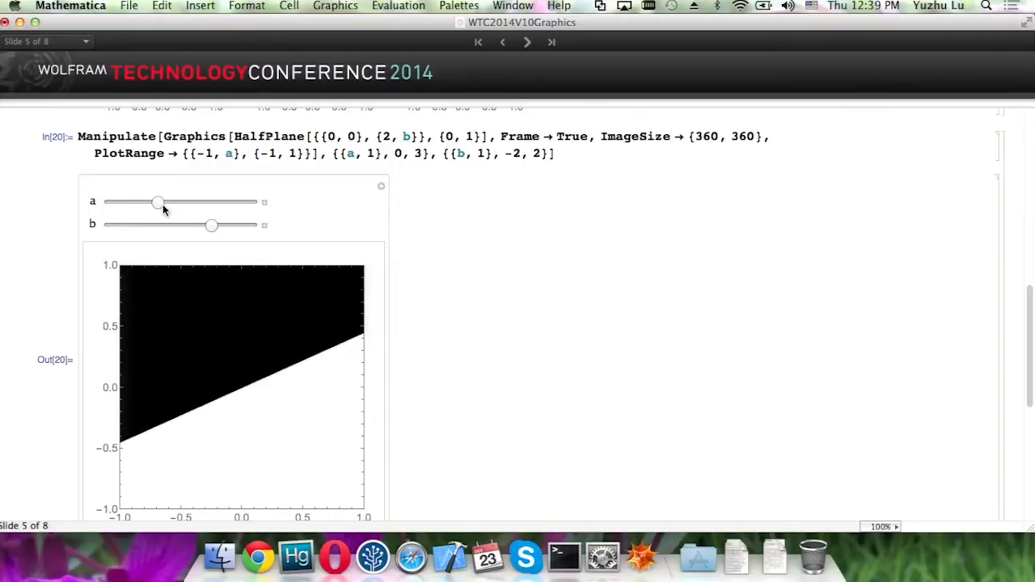
pyautogui.moveTo(158, 202); pyautogui.dragTo(171, 202)
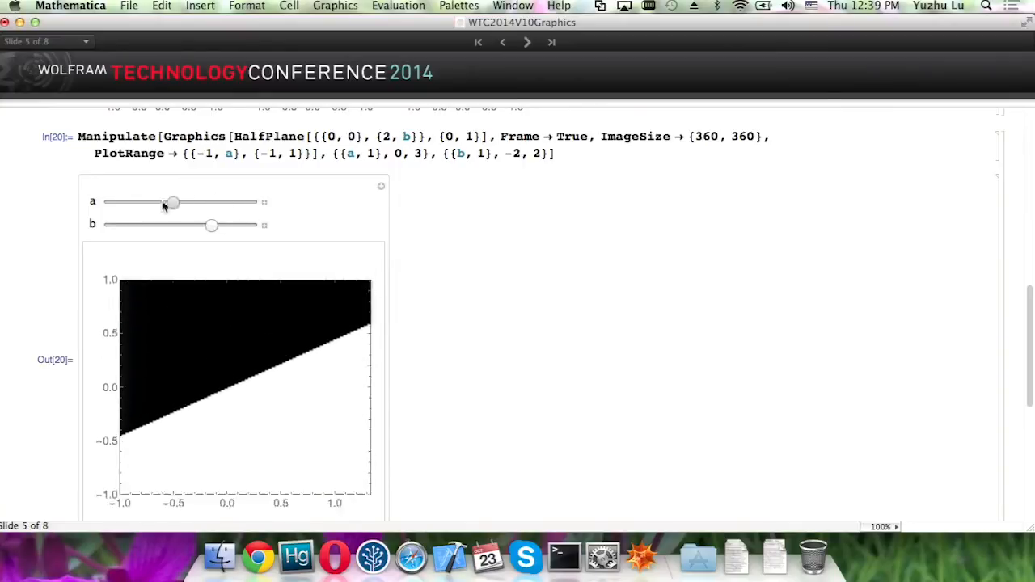
pyautogui.moveTo(171, 202); pyautogui.dragTo(149, 202)
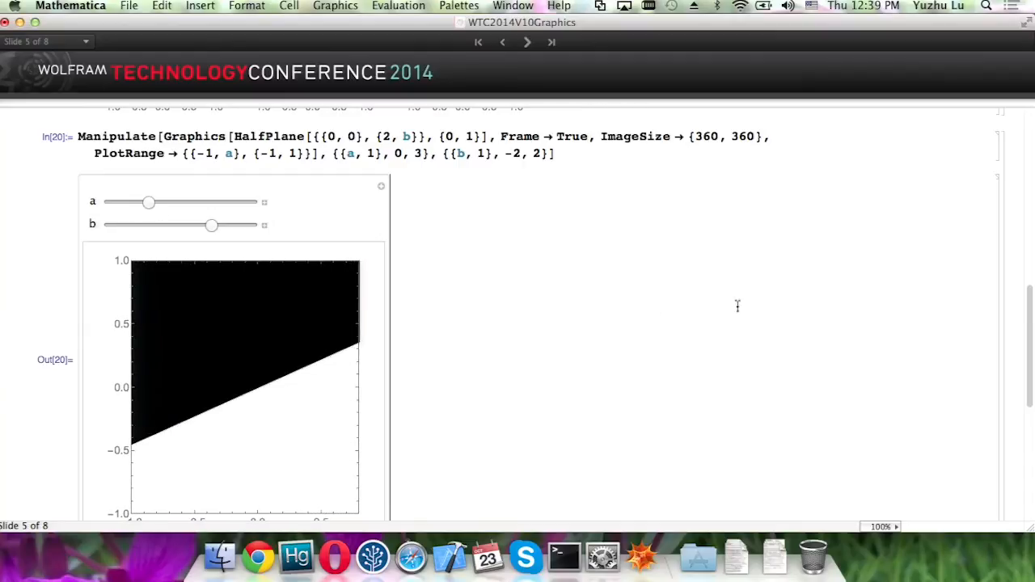
pyautogui.scroll(-3)
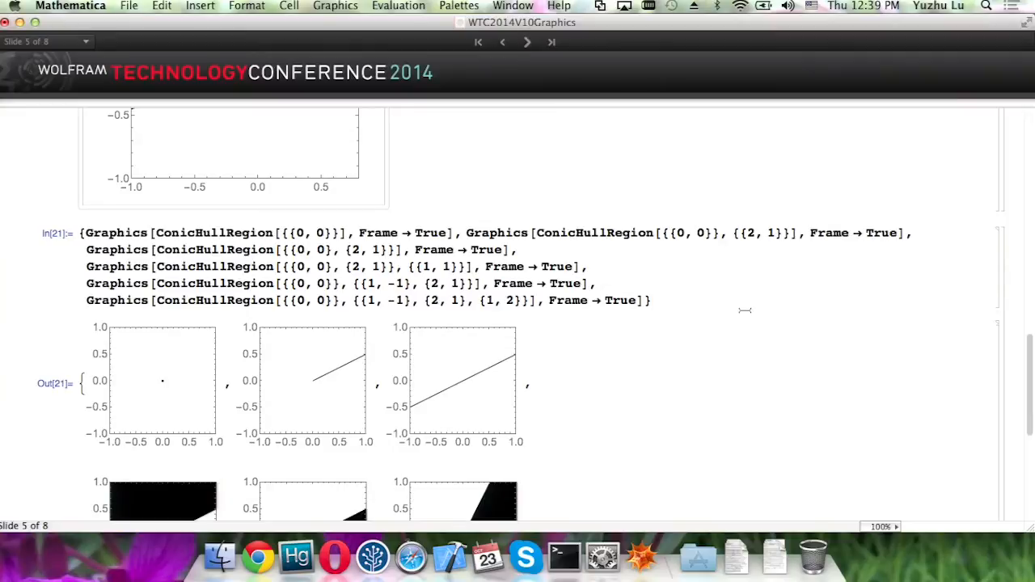
pyautogui.scroll(-3)
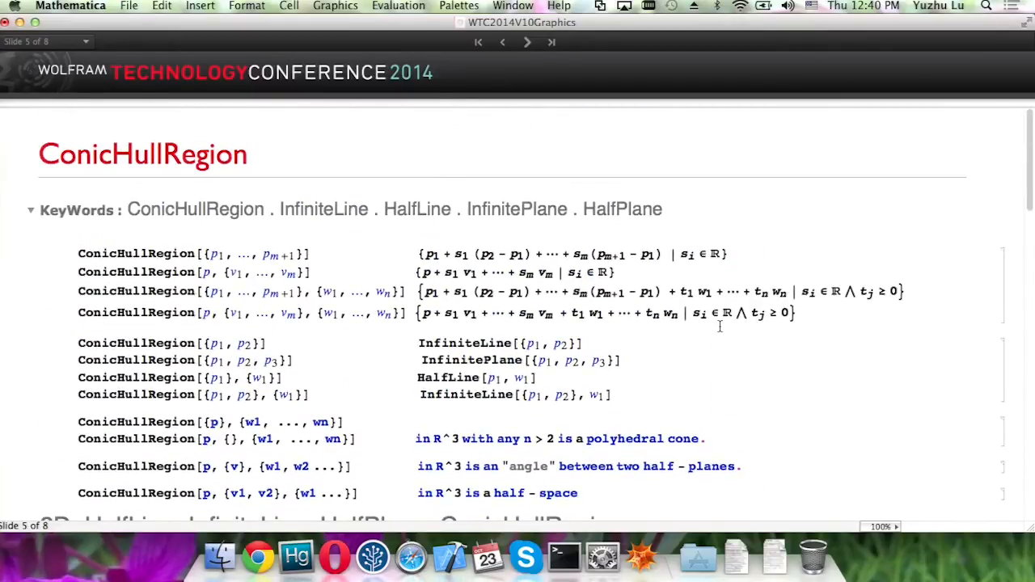
# Step: Highlight the ConicHullRegion equivalents of lines and planes and move through the 3D example plots
pyautogui.scroll(-3)
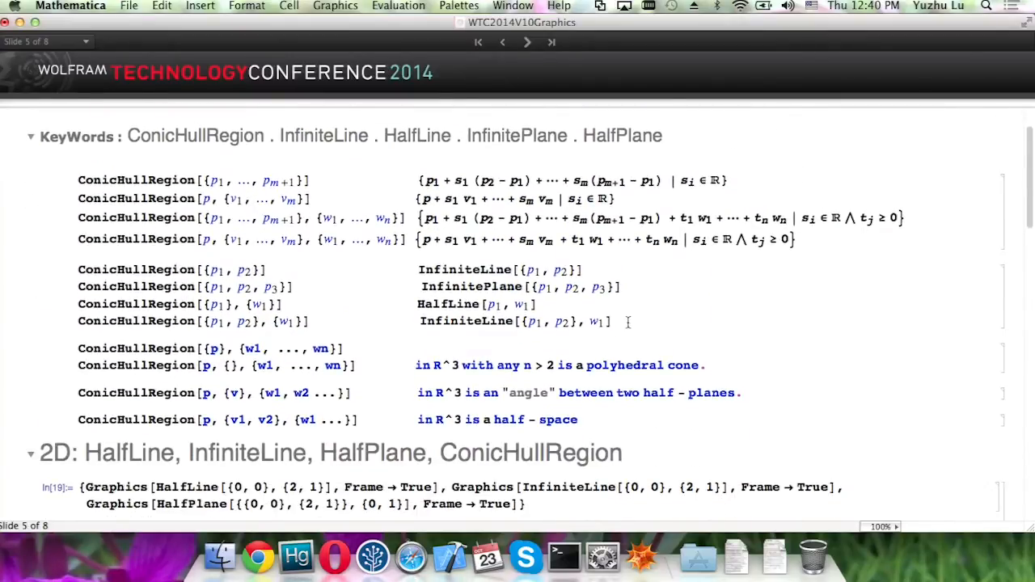
pyautogui.moveTo(78, 268); pyautogui.dragTo(628, 321)
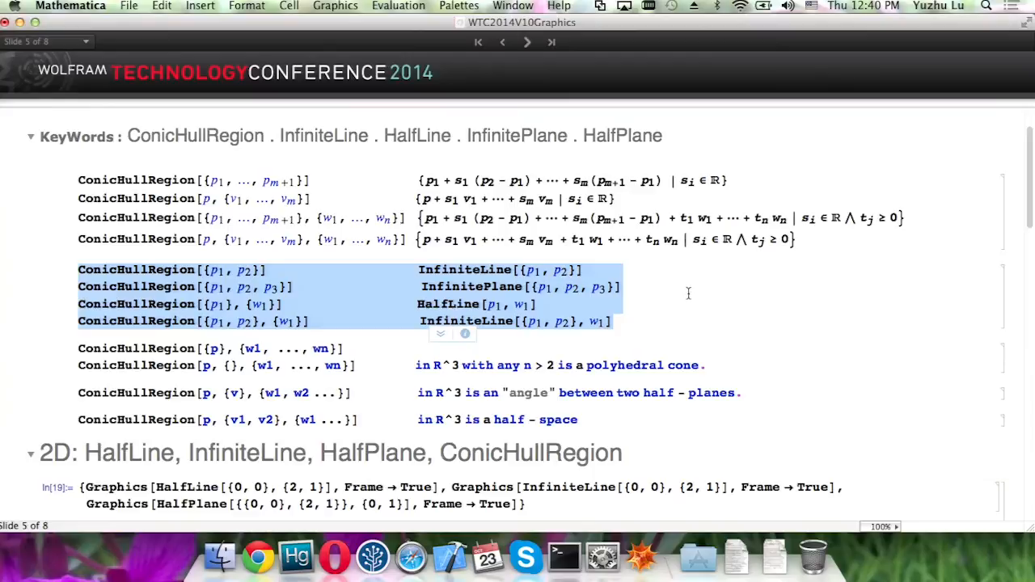
pyautogui.scroll(-3)
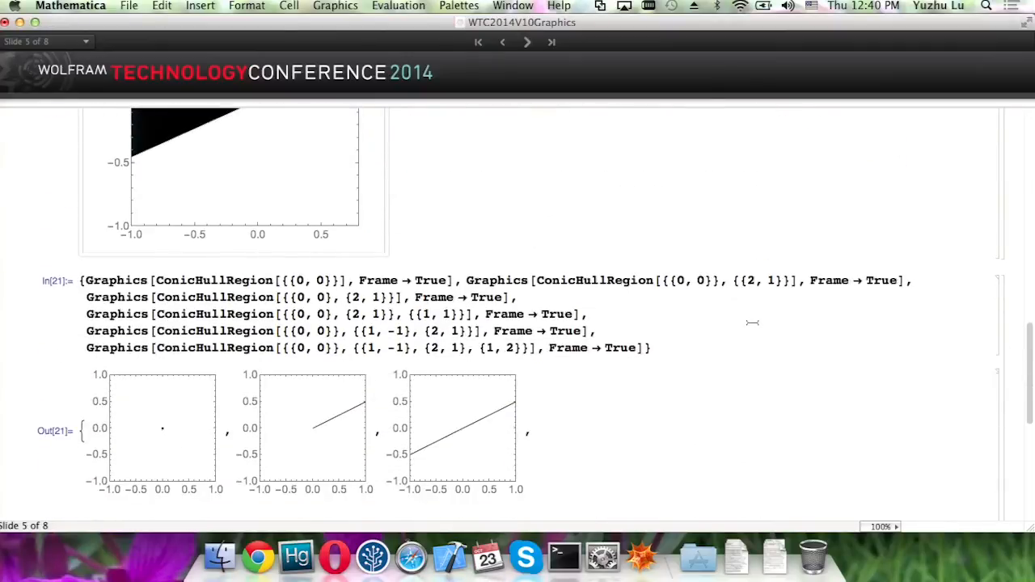
pyautogui.scroll(-3)
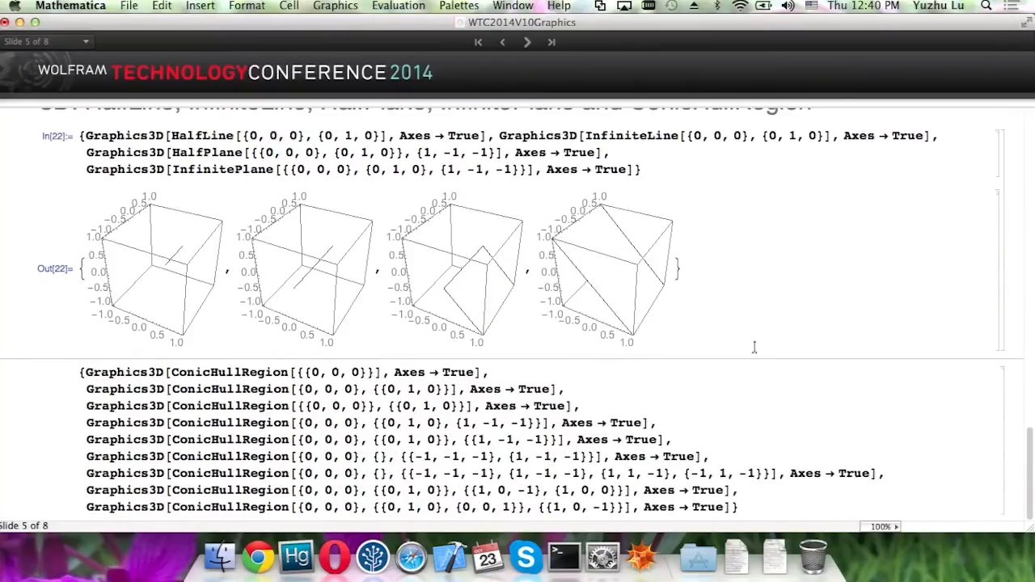
pyautogui.scroll(-3)
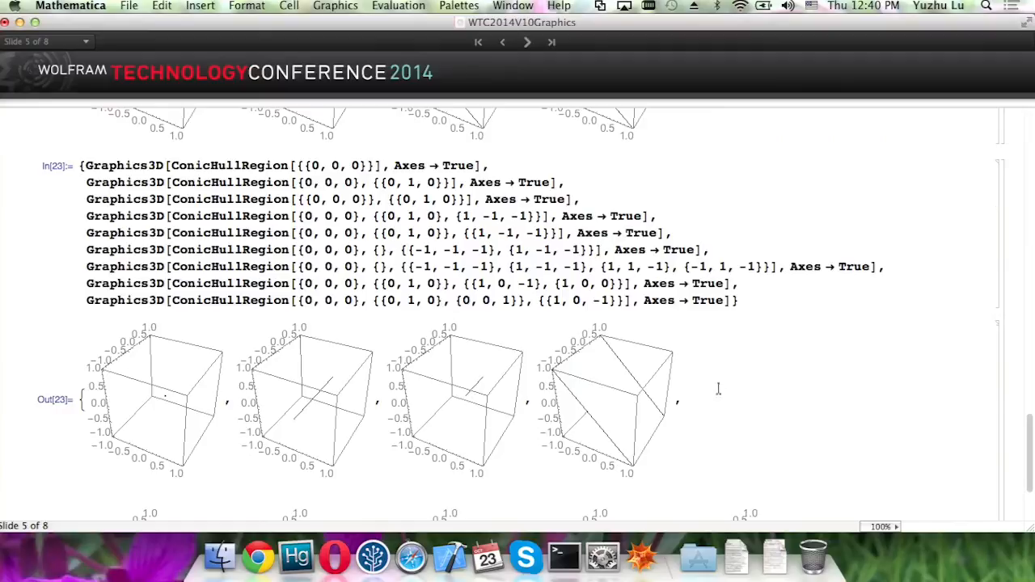
pyautogui.scroll(-3)
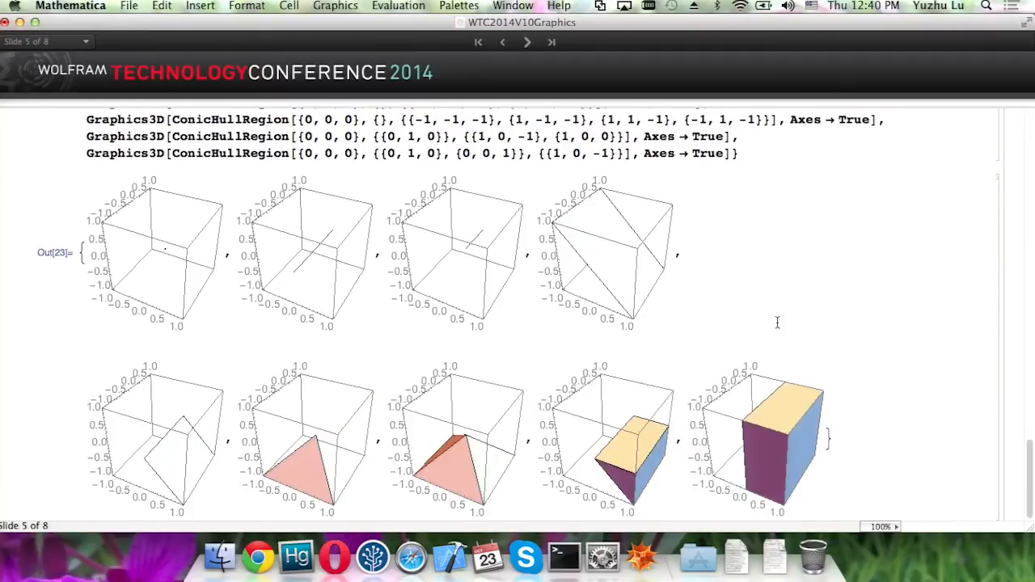
pyautogui.moveTo(154, 290)
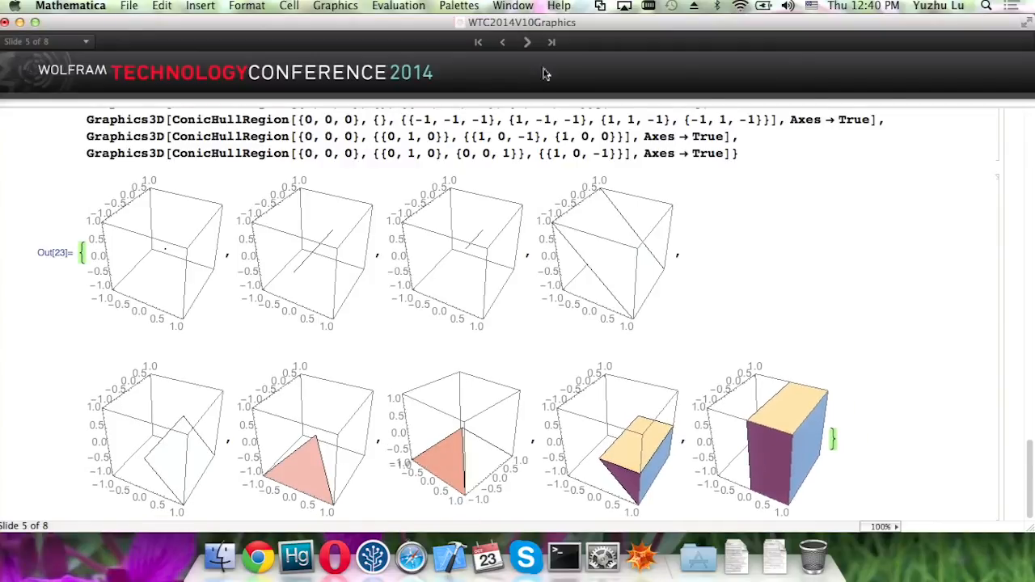
# Step: Show the More New Primitives slide's pink Parallelogram outputs, then continue to the ClipPlanes slide
pyautogui.click(527, 42)
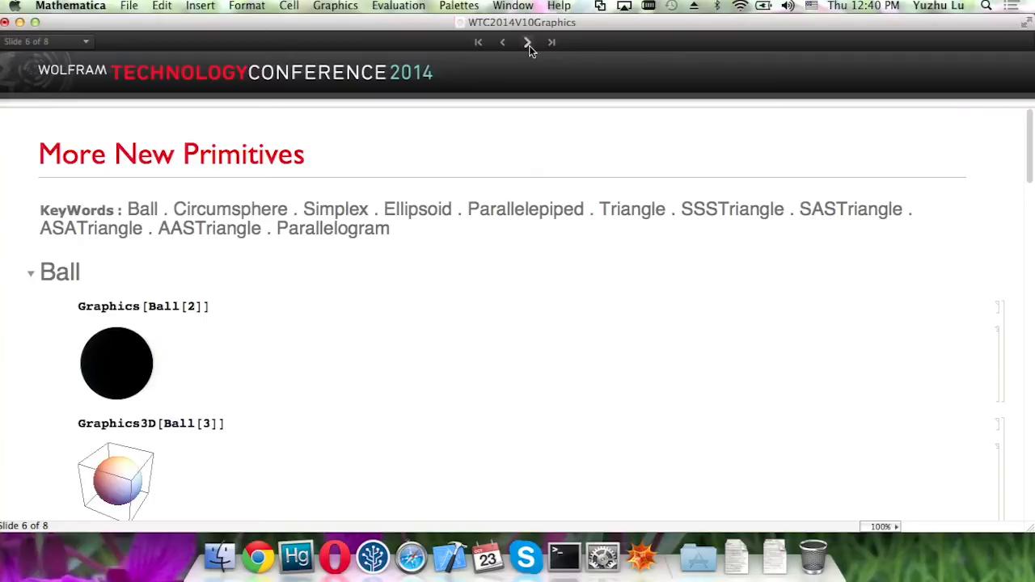
pyautogui.moveTo(542, 268)
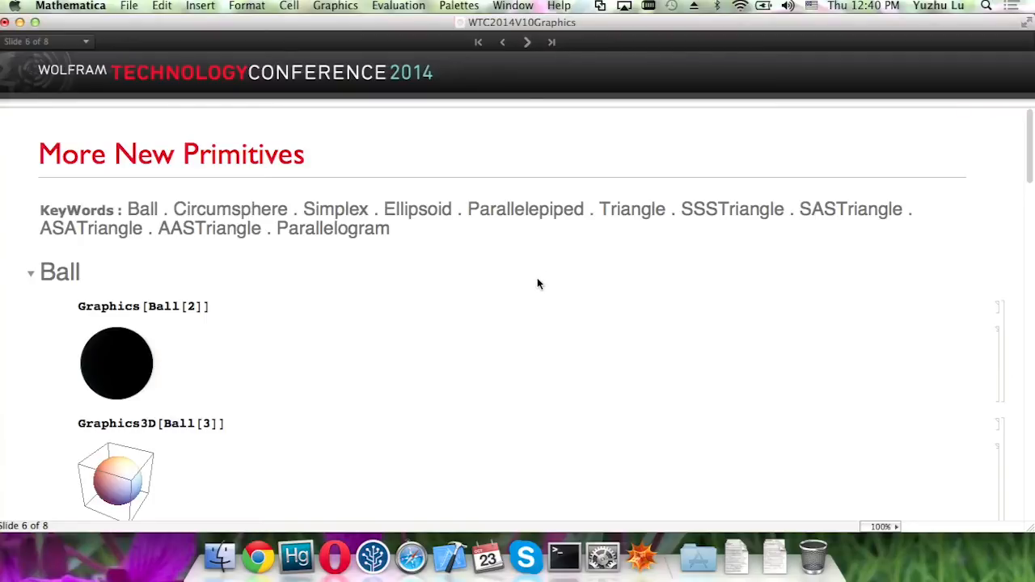
pyautogui.scroll(-3)
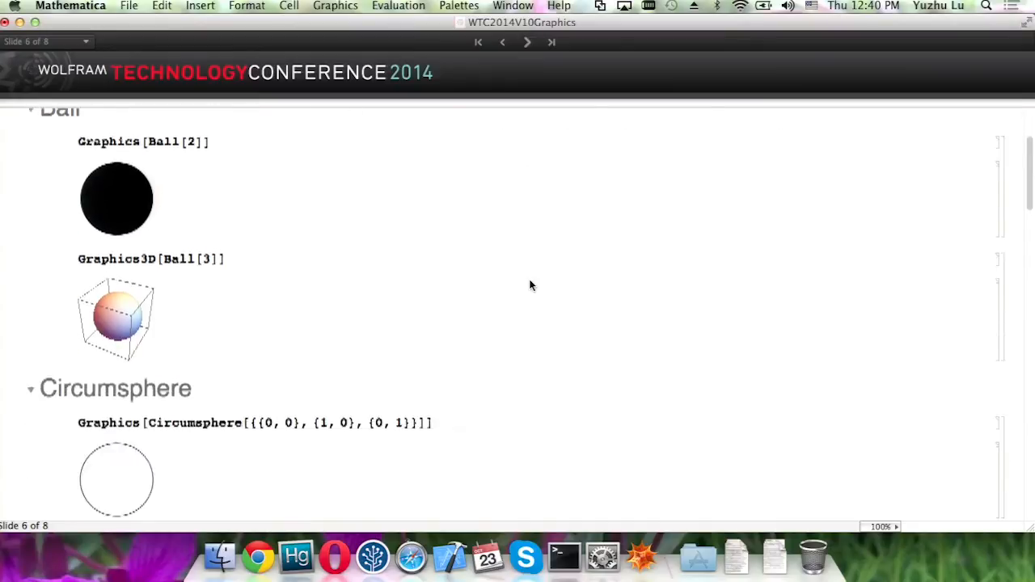
pyautogui.scroll(-3)
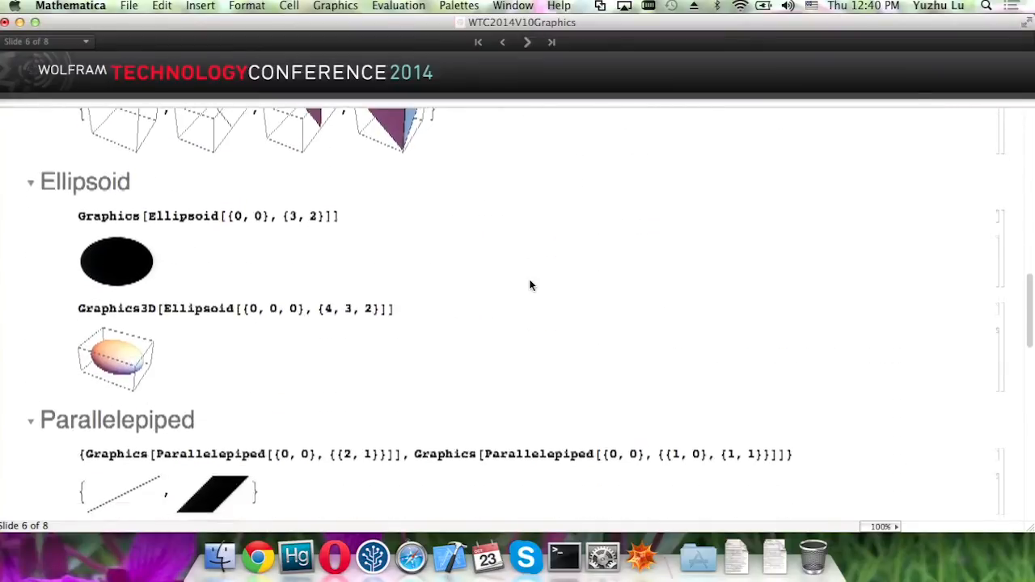
pyautogui.scroll(-3)
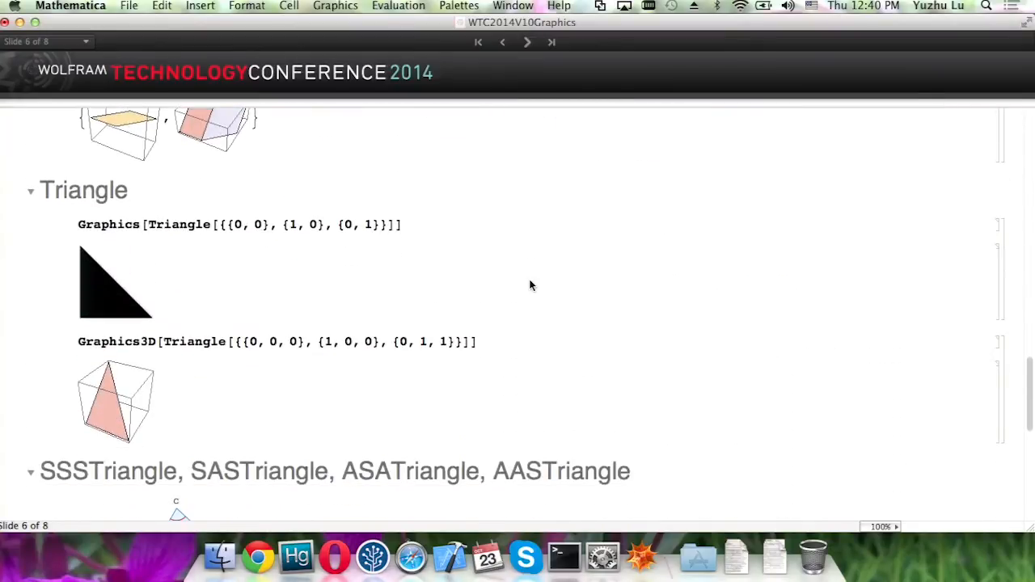
pyautogui.moveTo(337, 204)
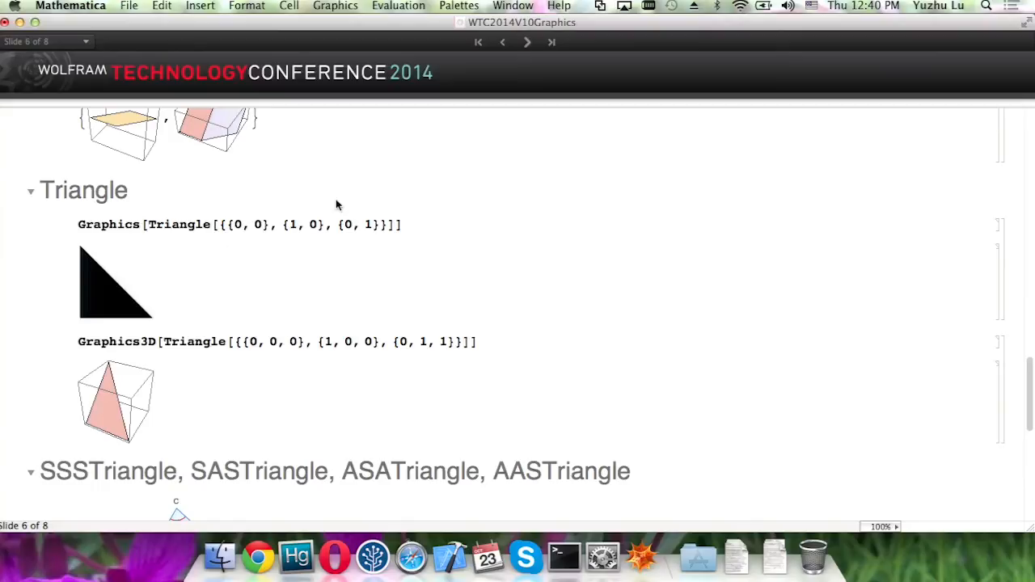
pyautogui.moveTo(341, 288)
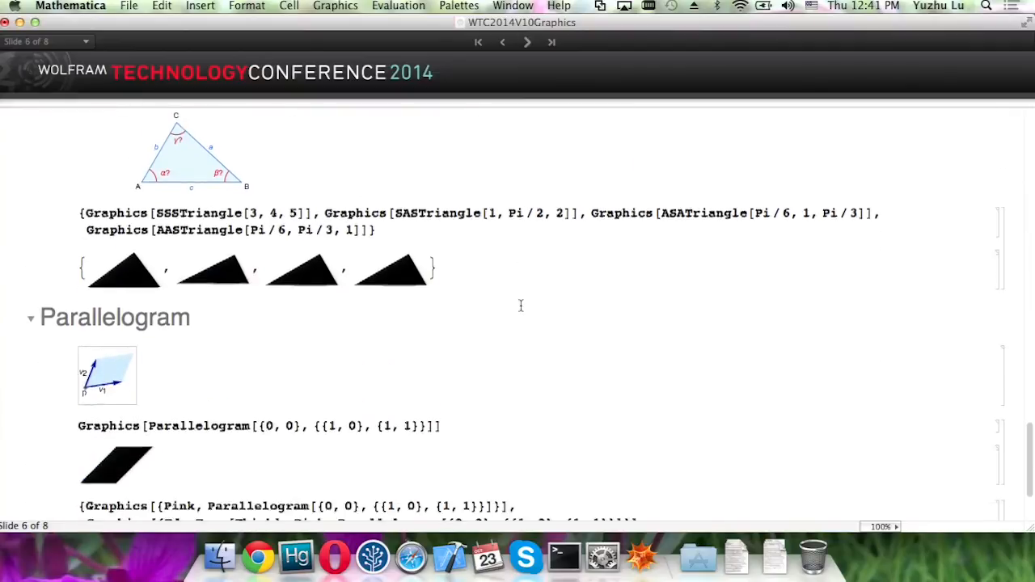
pyautogui.scroll(-3)
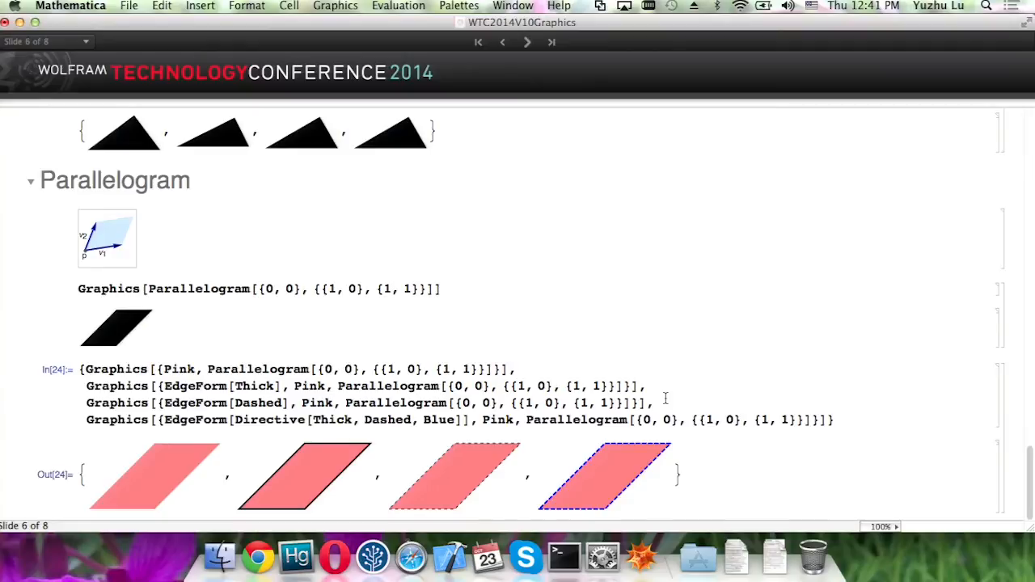
pyautogui.moveTo(622, 466)
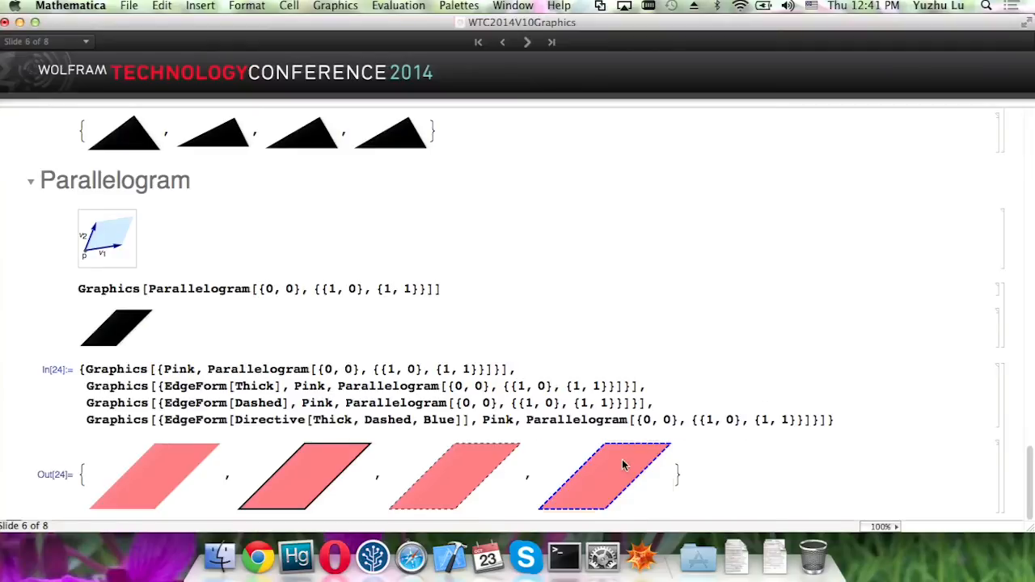
pyautogui.click(527, 42)
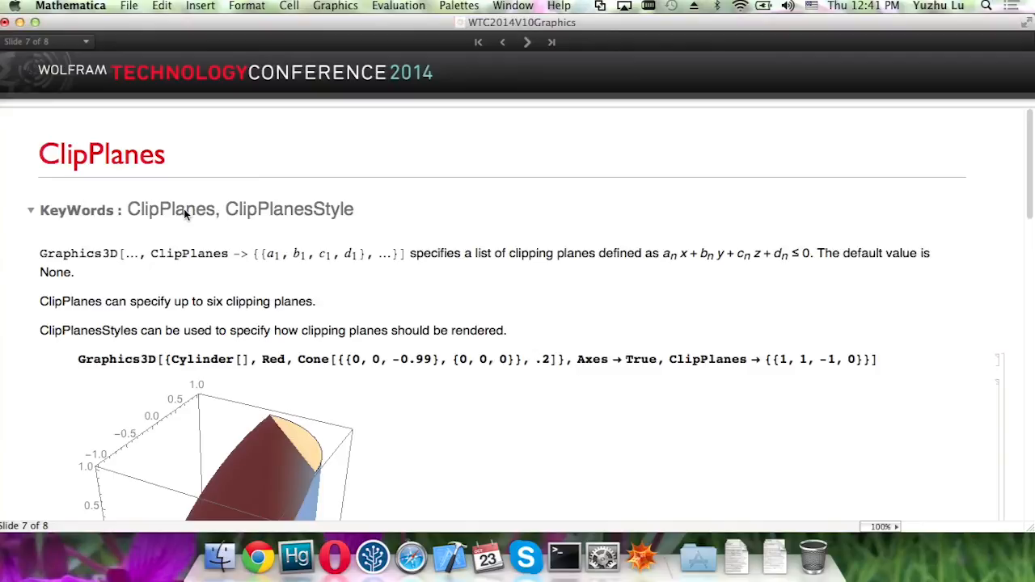
pyautogui.moveTo(352, 224)
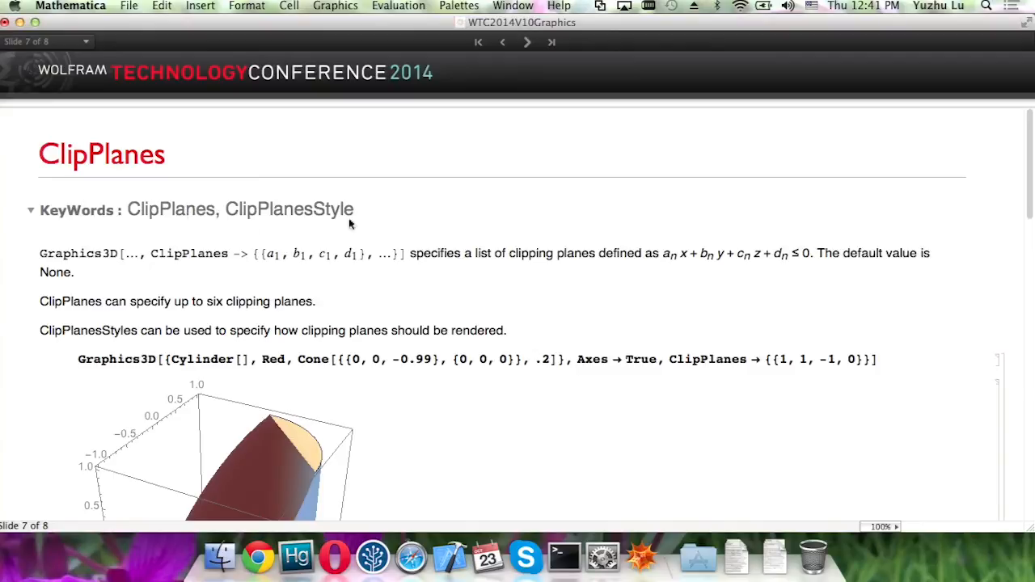
# Step: Show the green-tinted clipped cylinder-and-cone example and highlight the ClipPlanesStyle option in its code
pyautogui.scroll(-3)
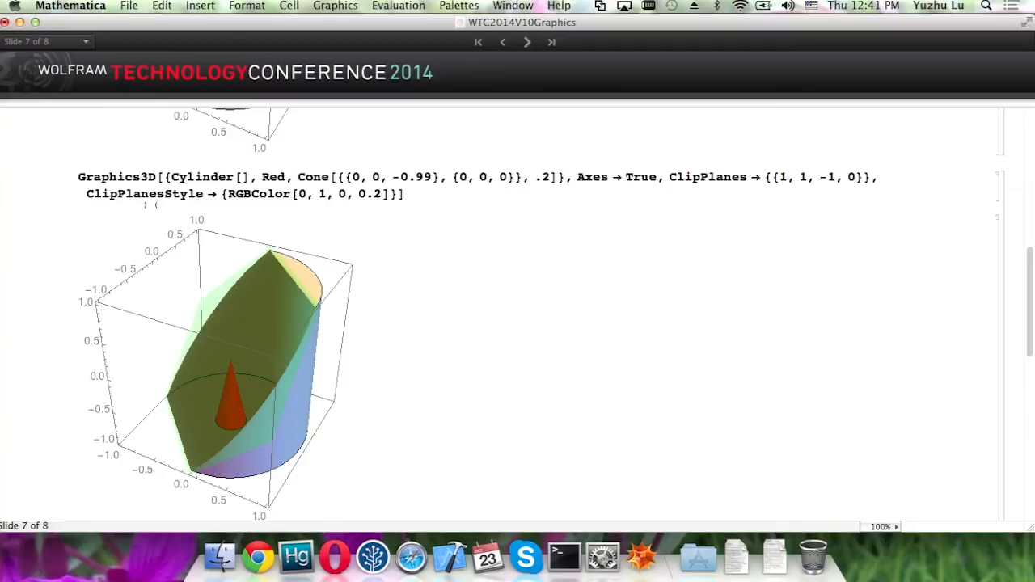
pyautogui.doubleClick(144, 194)
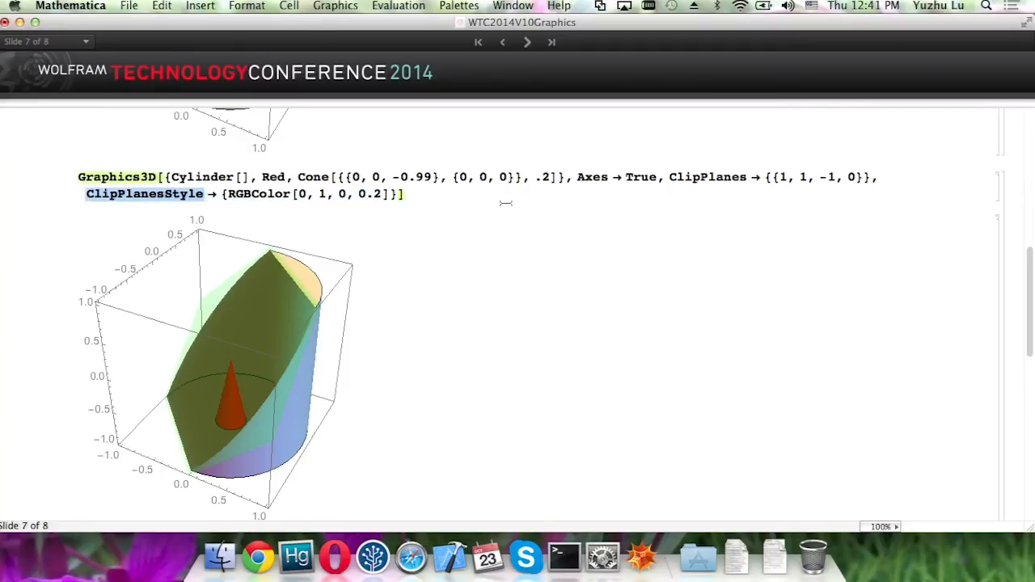
pyautogui.moveTo(505, 243)
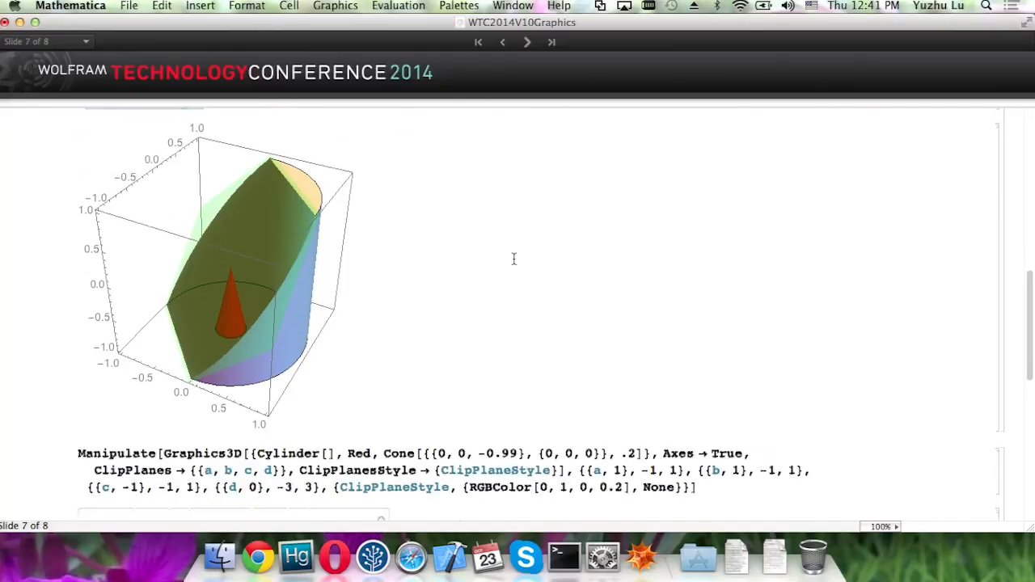
# Step: Adjust the clipping plane's b and d coefficients and toggle its green tint off and back on
pyautogui.scroll(-3)
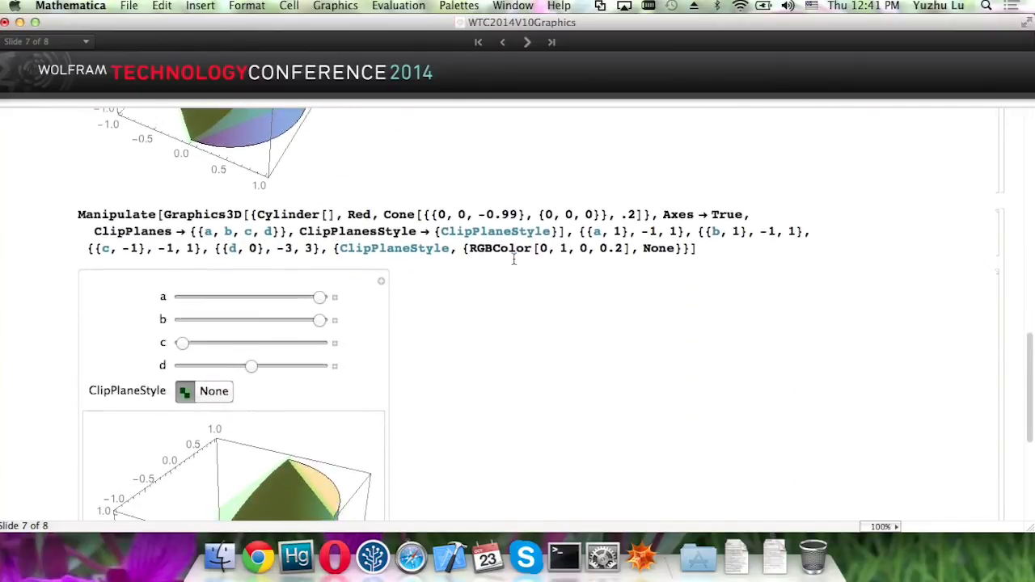
pyautogui.scroll(-3)
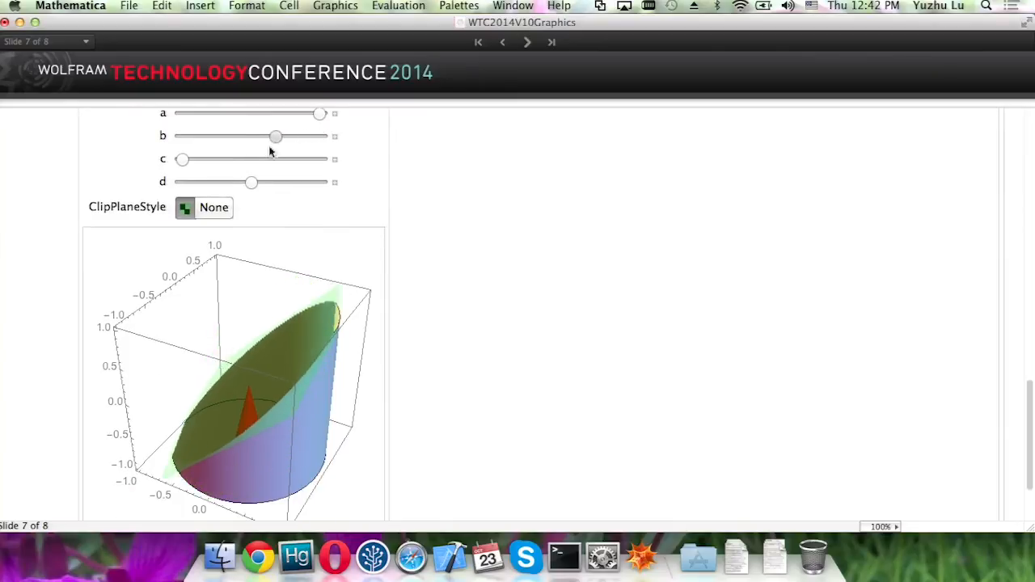
pyautogui.moveTo(274, 136); pyautogui.dragTo(297, 136)
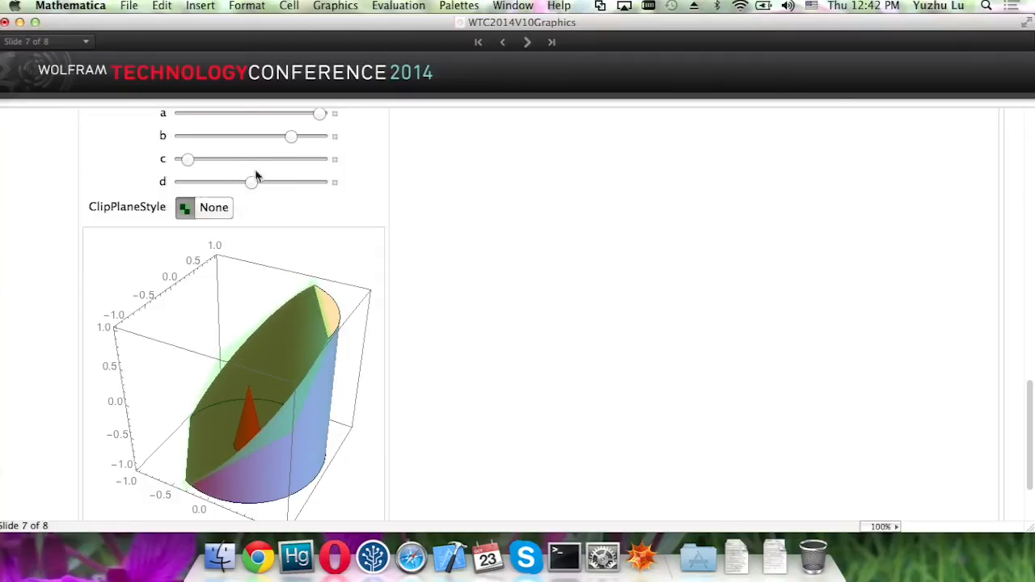
pyautogui.moveTo(253, 181); pyautogui.dragTo(234, 181)
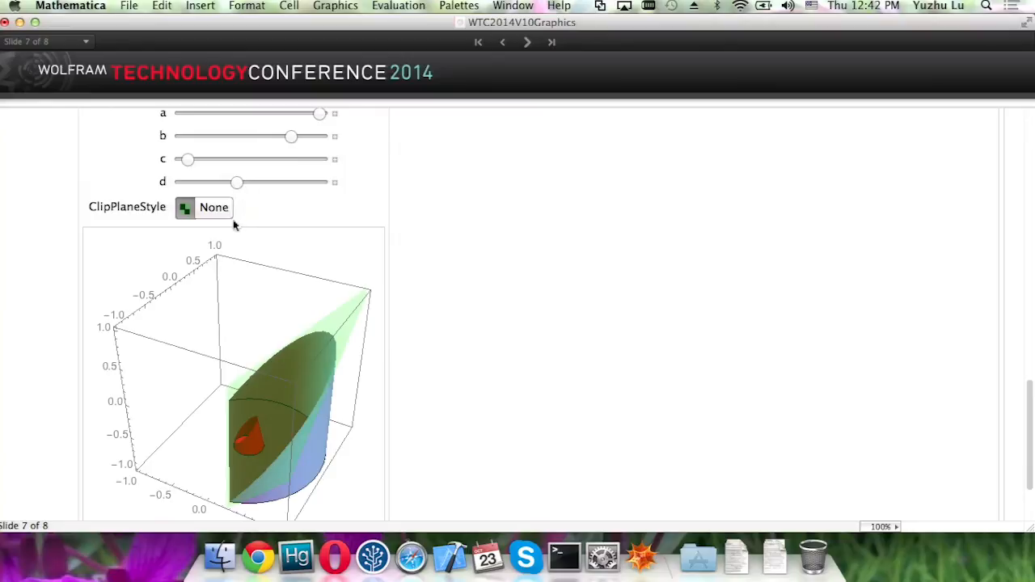
pyautogui.click(213, 207)
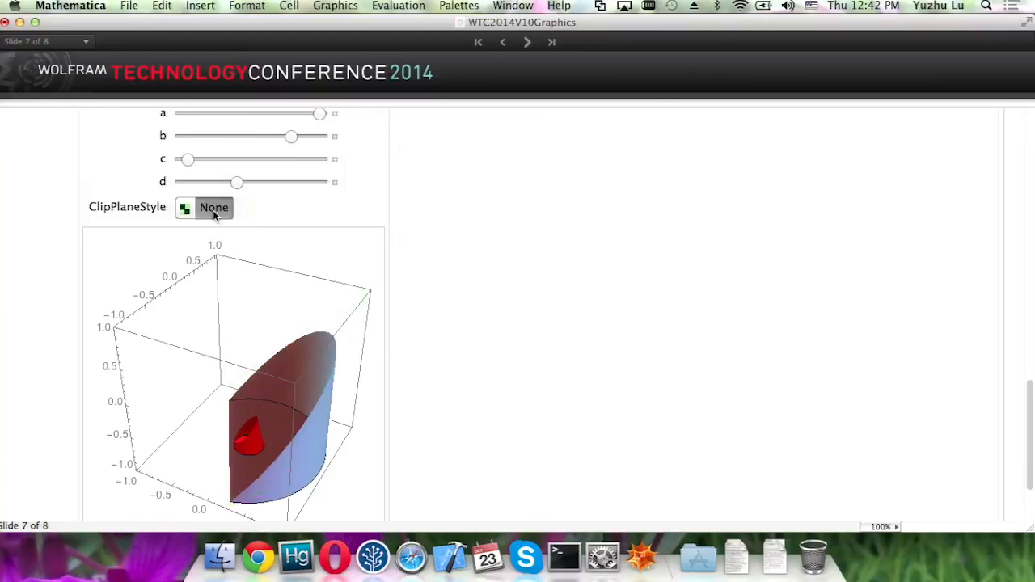
pyautogui.click(184, 207)
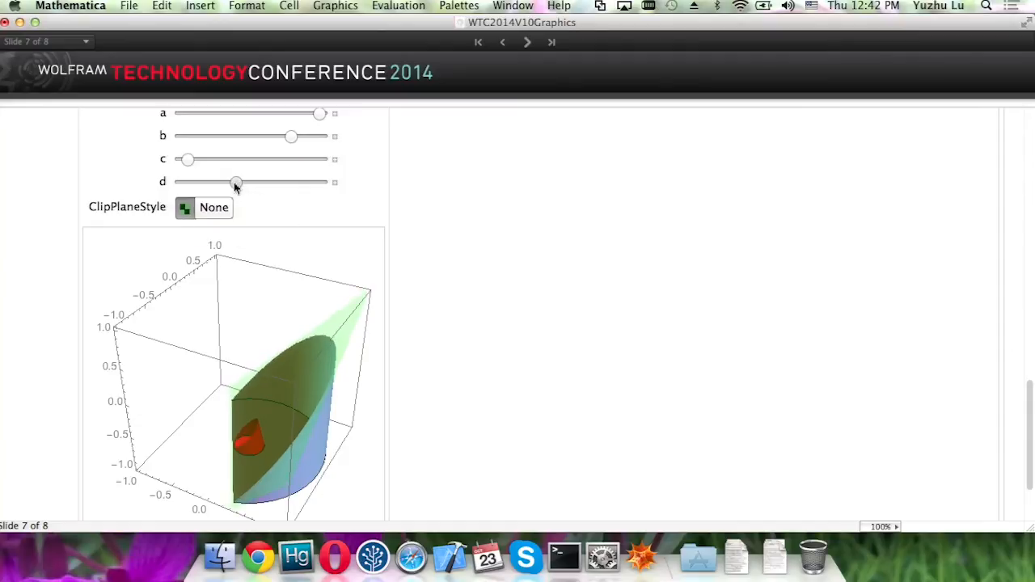
# Step: Shift the clipping plane further along d and rotate the clipped cylinder to another view
pyautogui.moveTo(236, 181); pyautogui.dragTo(249, 181)
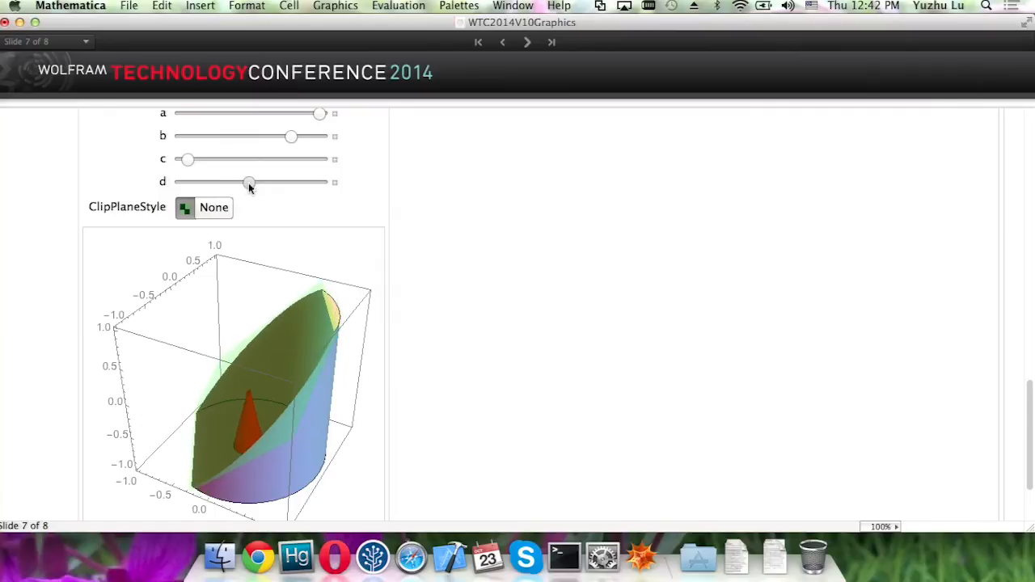
pyautogui.moveTo(249, 182); pyautogui.dragTo(256, 182)
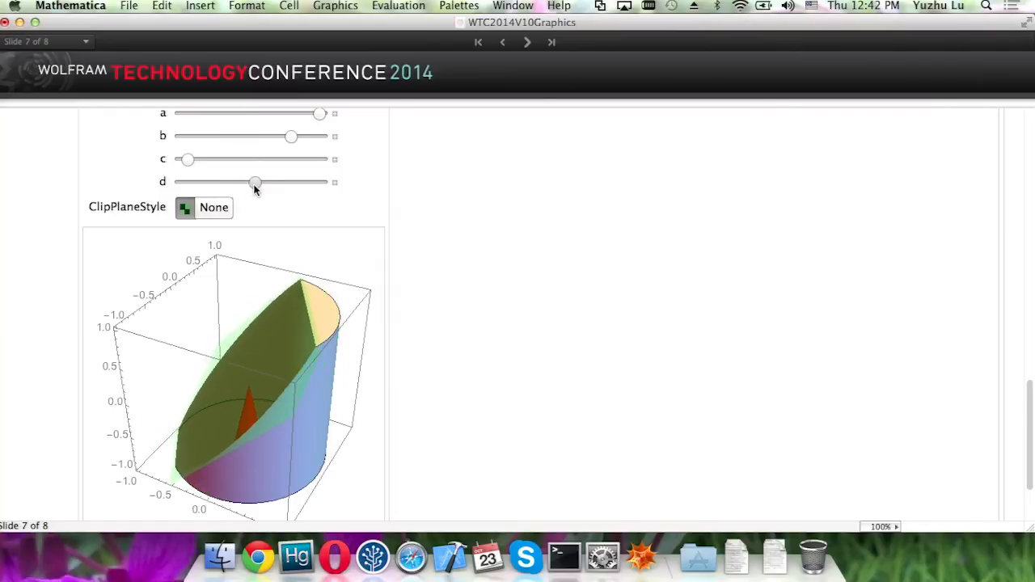
pyautogui.moveTo(256, 189); pyautogui.dragTo(288, 384)
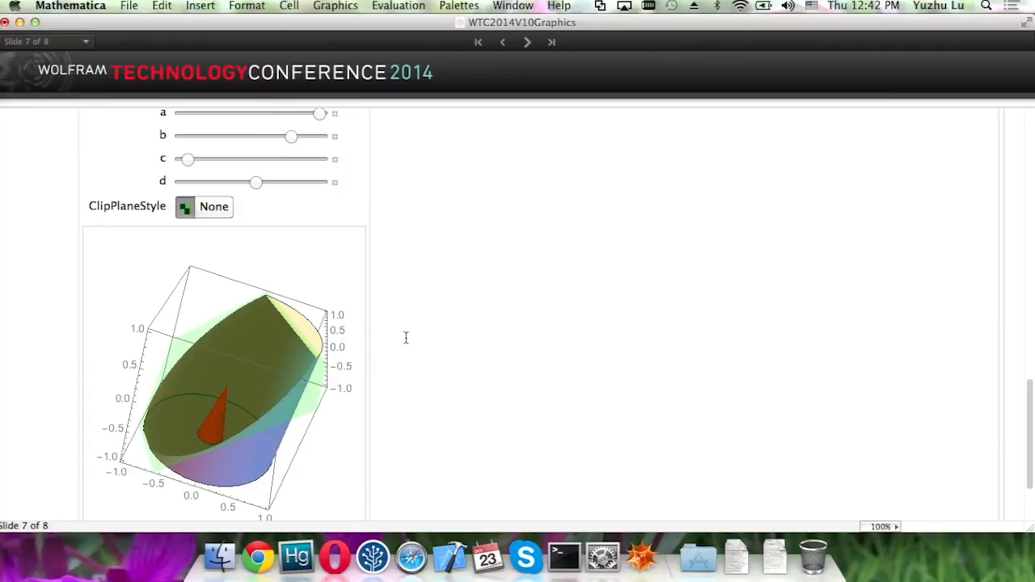
pyautogui.moveTo(427, 335)
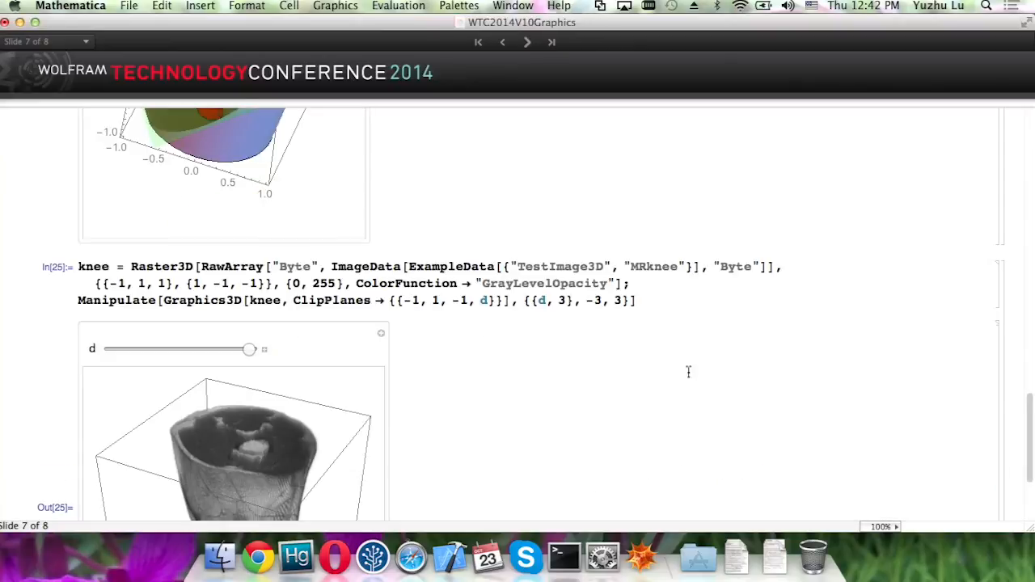
# Step: Cut into the Raster3D knee MRI volume by lowering d, then rotate it to see the interior
pyautogui.scroll(-3)
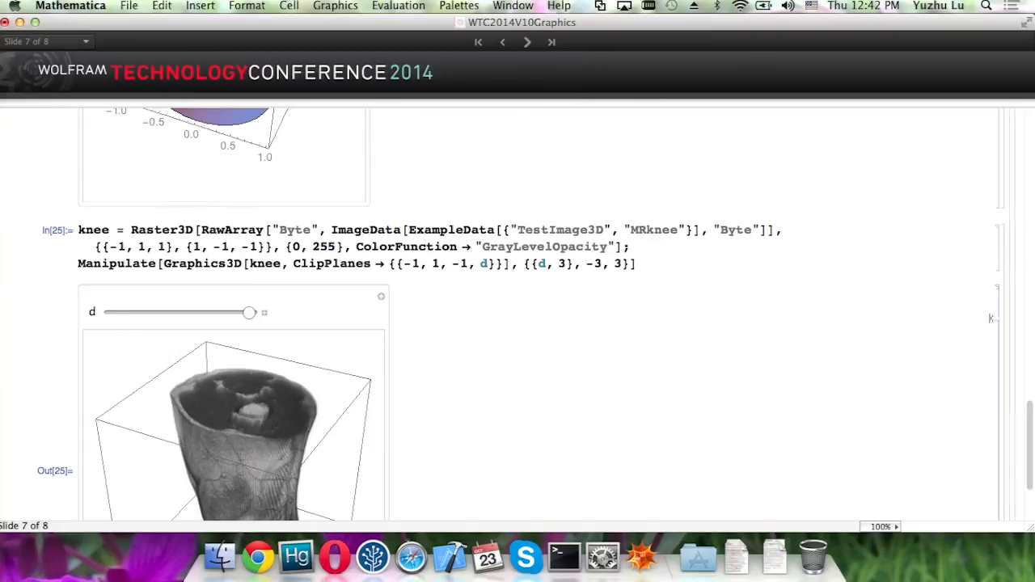
pyautogui.scroll(-3)
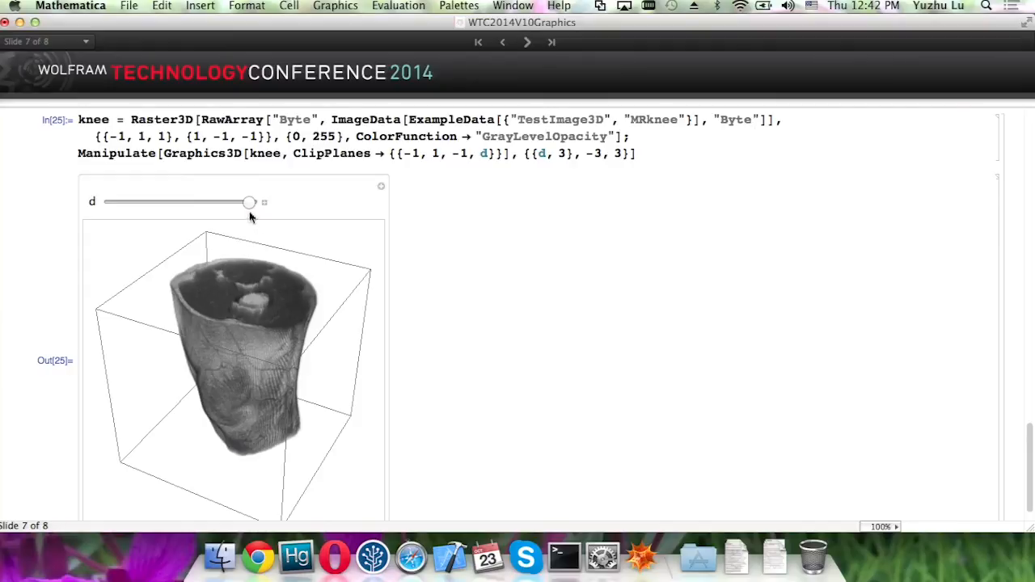
pyautogui.moveTo(249, 202); pyautogui.dragTo(220, 202)
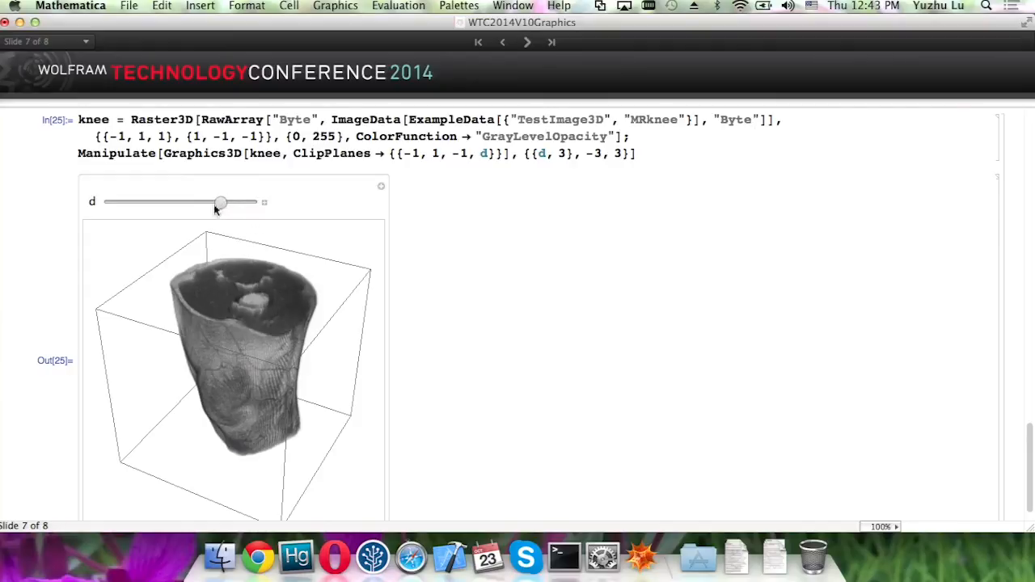
pyautogui.moveTo(219, 202); pyautogui.dragTo(181, 202)
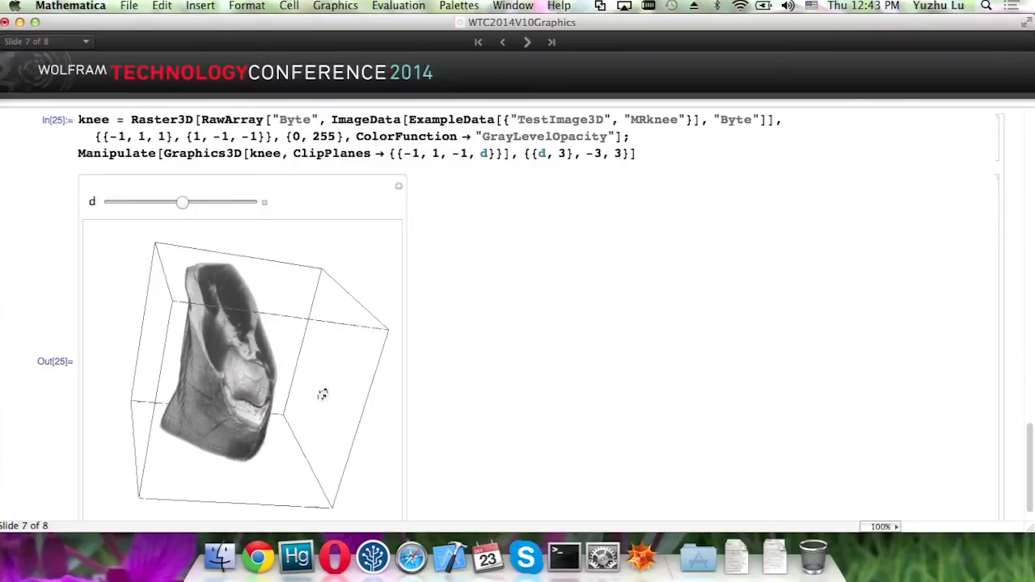
pyautogui.moveTo(323, 394); pyautogui.dragTo(304, 414)
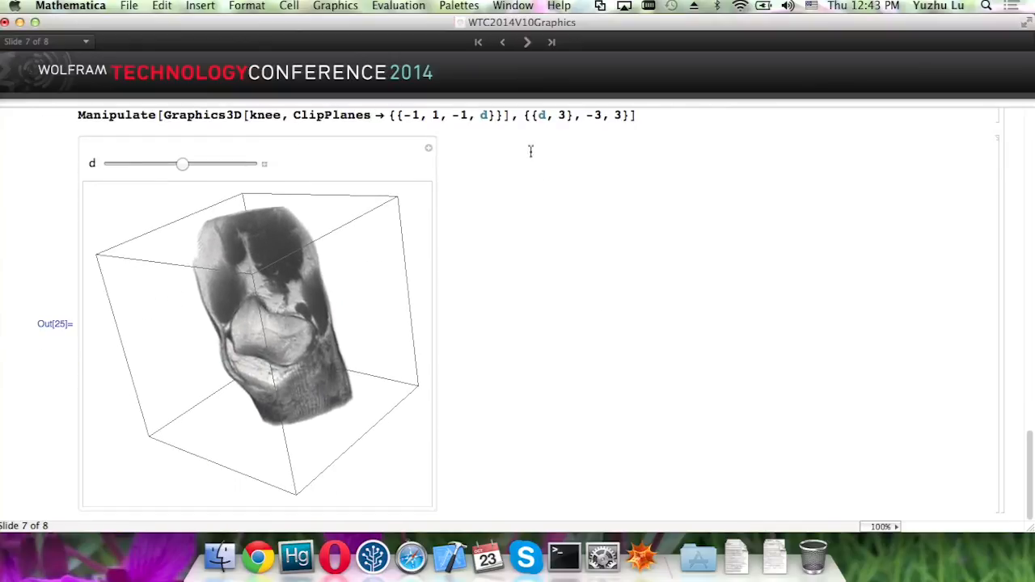
# Step: Advance to the Improvements / Fixes slide and highlight the EdgeDepthOffset item instead of PlotRangePadding
pyautogui.click(527, 42)
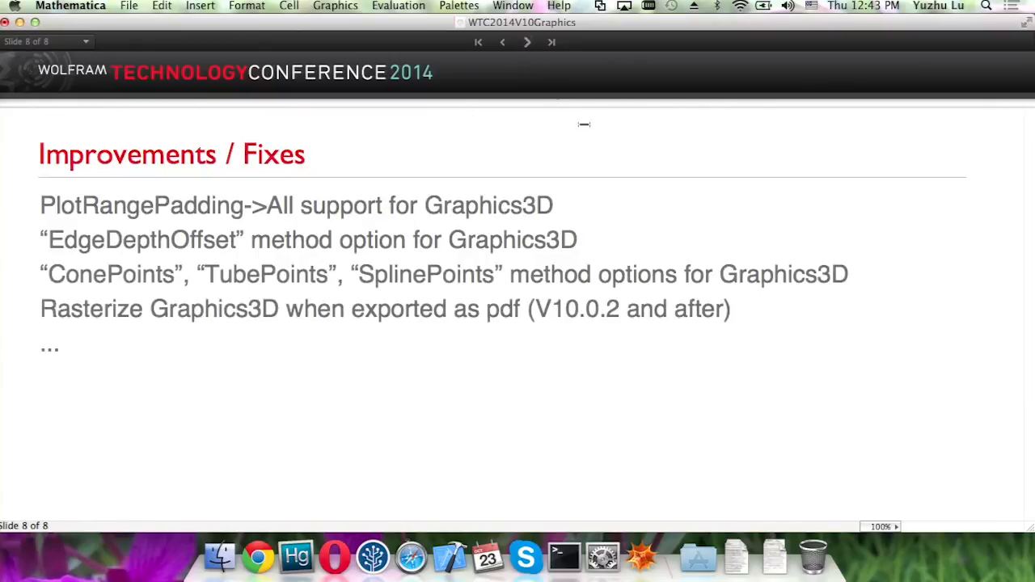
pyautogui.moveTo(608, 143)
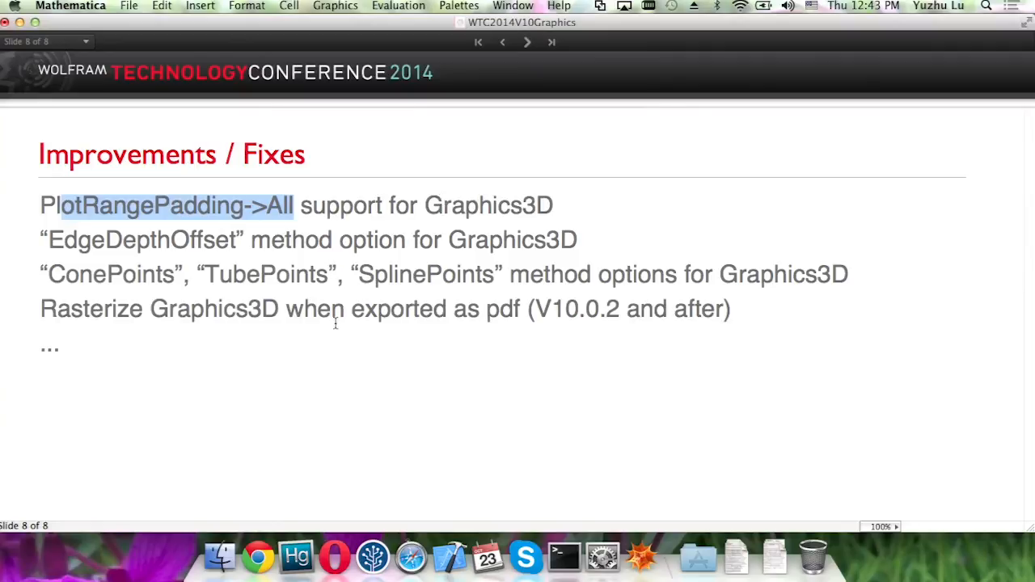
pyautogui.click(54, 244)
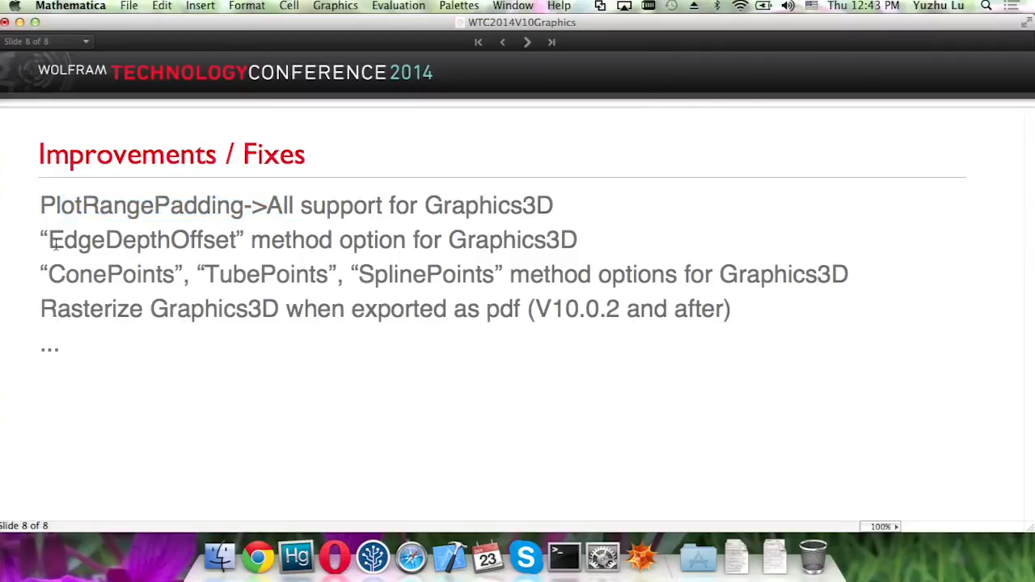
pyautogui.doubleClick(77, 240)
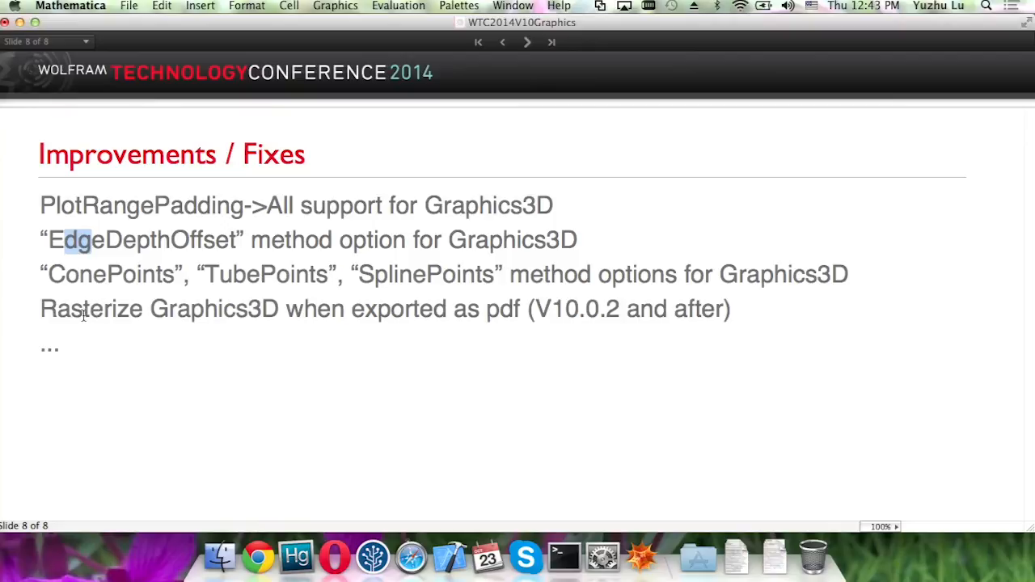